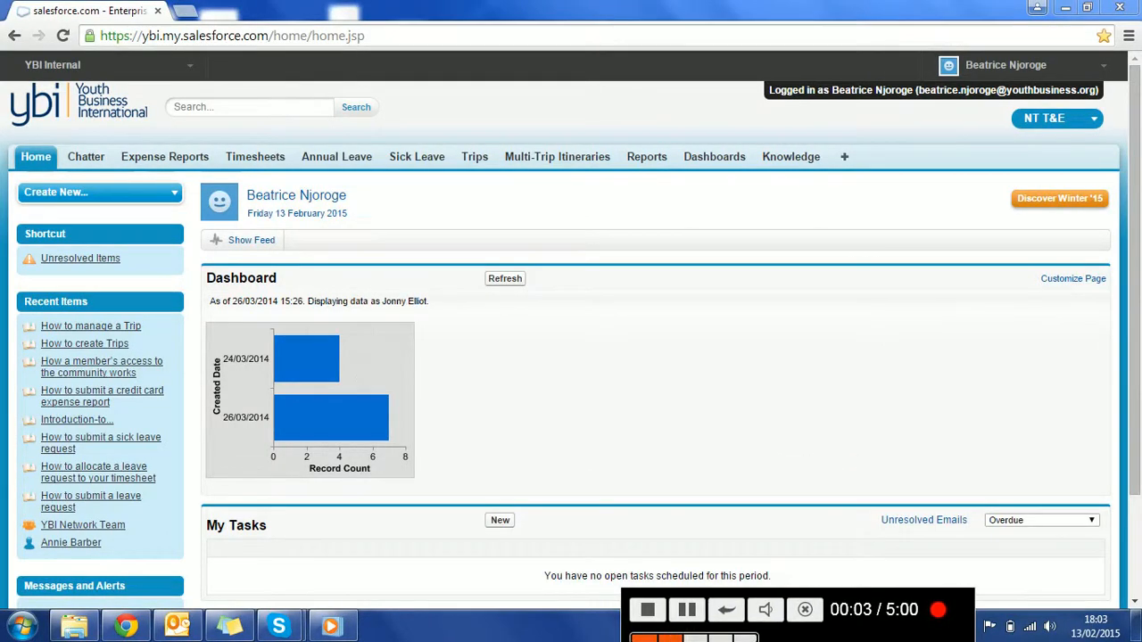
{"action": "mouse_move", "coordinate": [835, 478]}
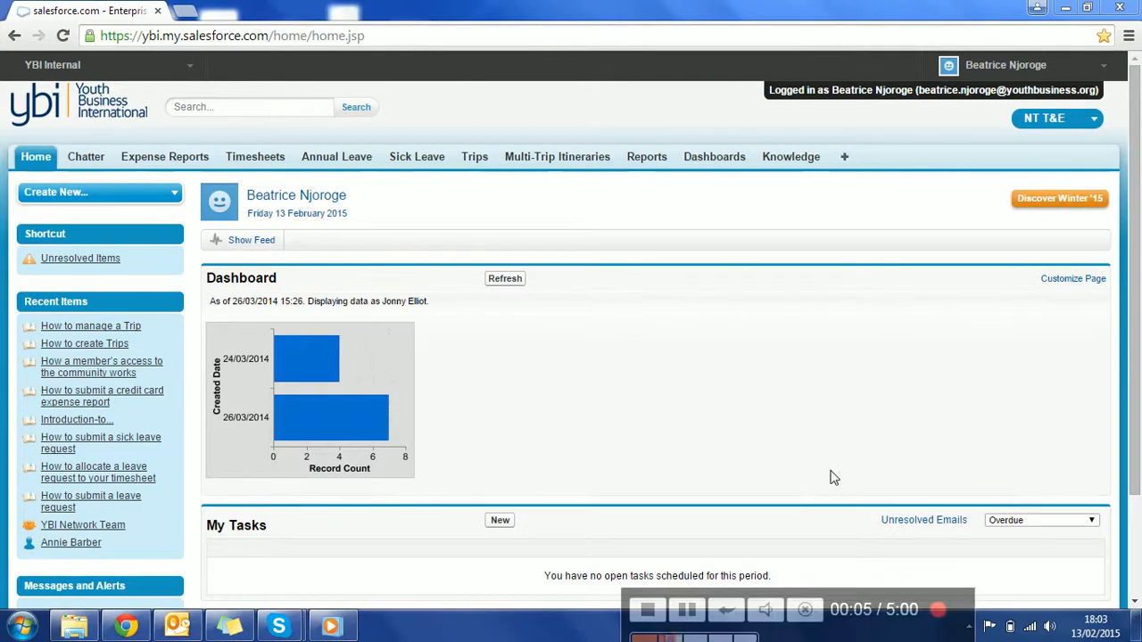
{"action": "mouse_move", "coordinate": [939, 159]}
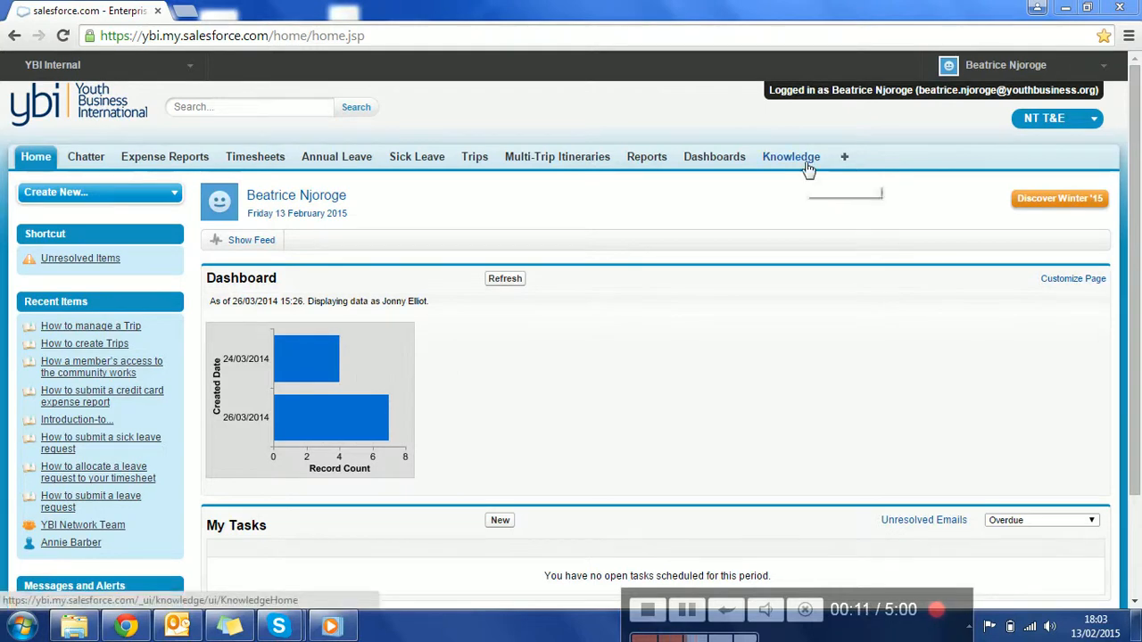
{"action": "mouse_move", "coordinate": [790, 157]}
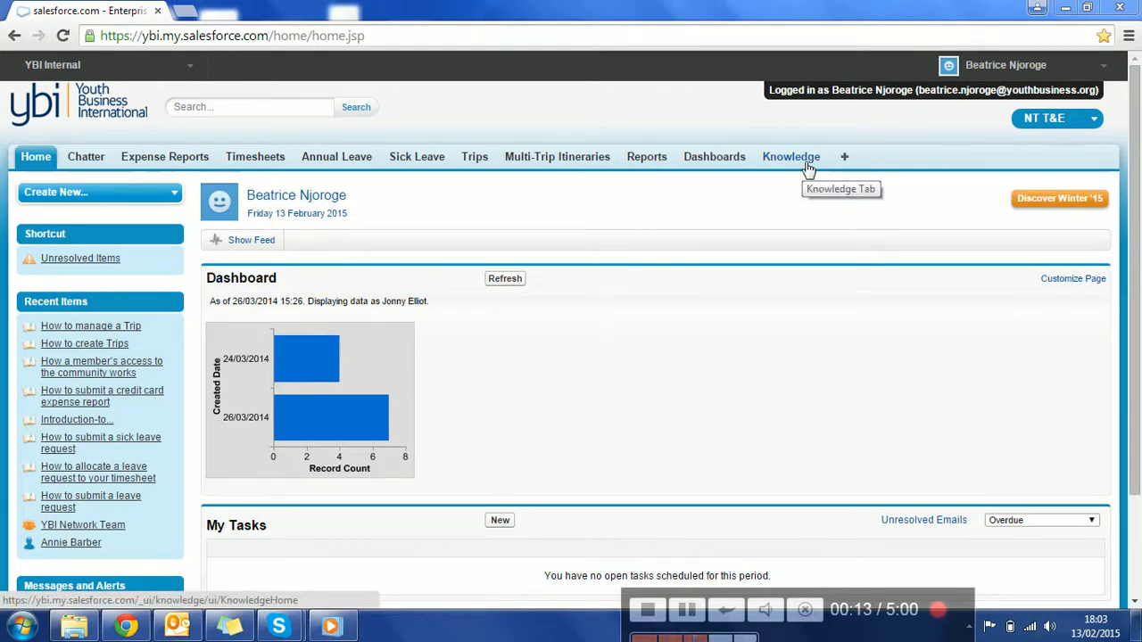
{"action": "mouse_move", "coordinate": [844, 157]}
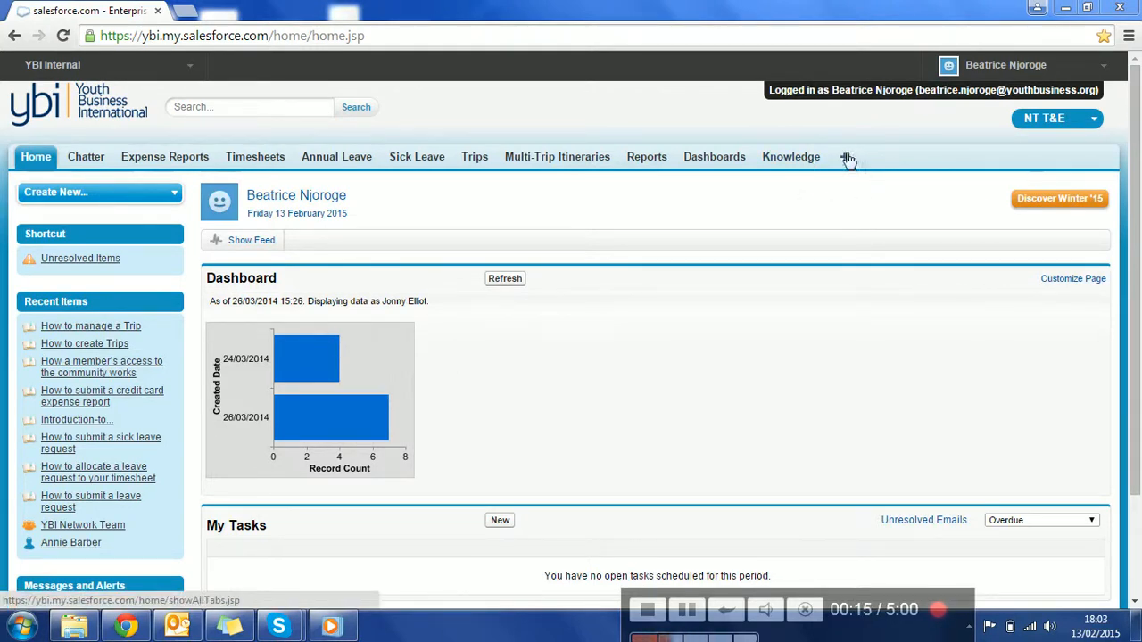
Step: Go to All Tabs and bring up Customize My Tabs for the NT T&E app
{"action": "left_click", "coordinate": [844, 157]}
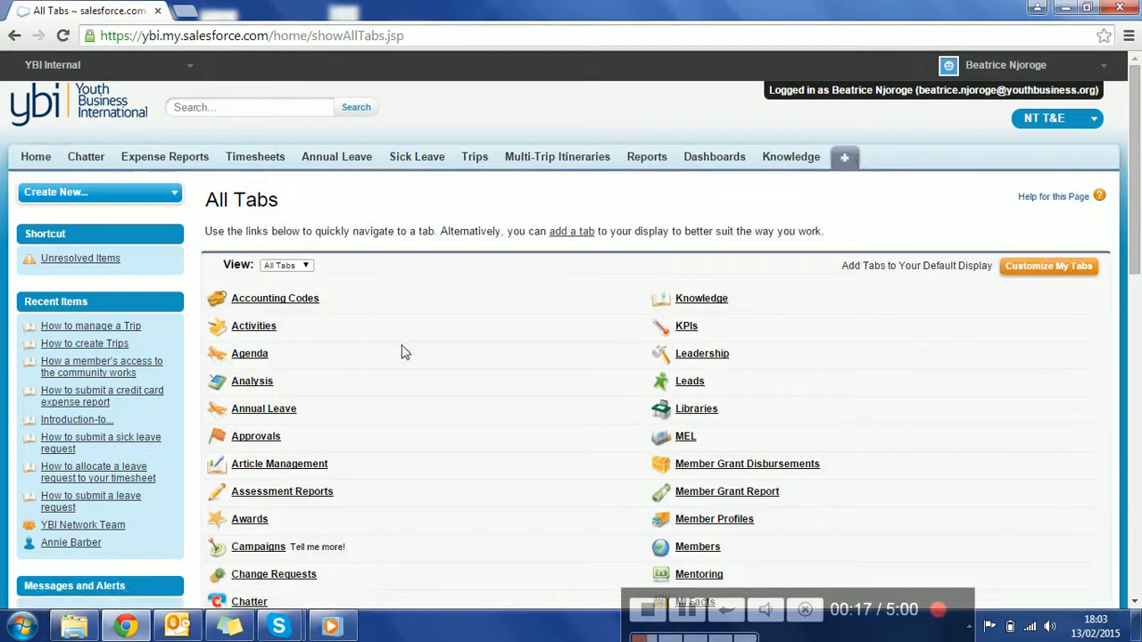
{"action": "left_click", "coordinate": [1048, 266]}
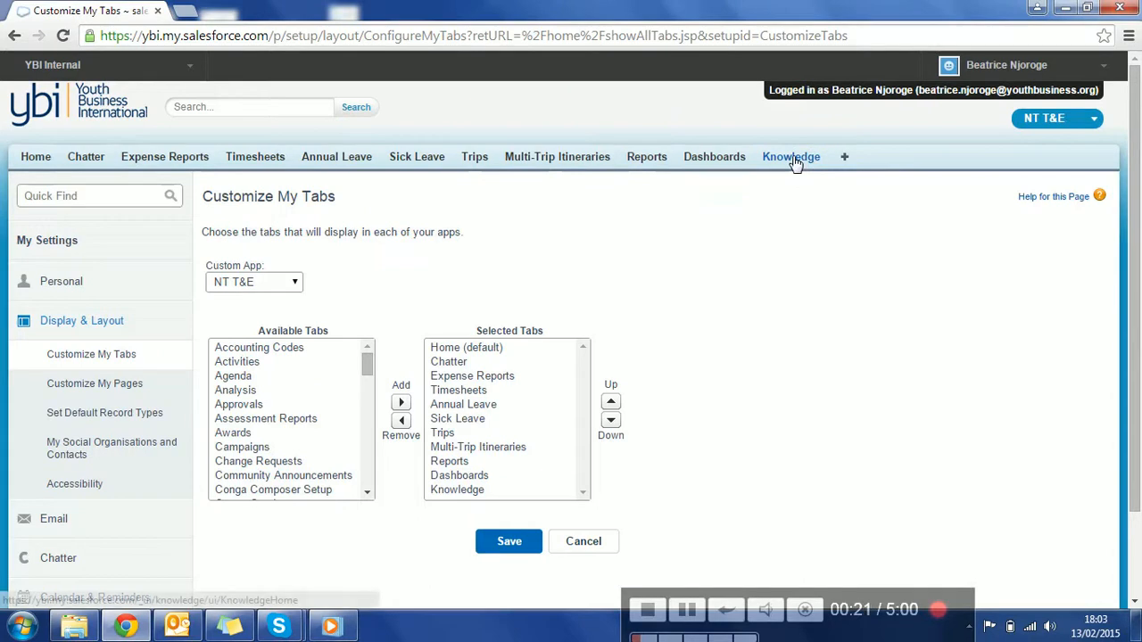
Step: Switch to the Knowledge tab listing published help articles
{"action": "left_click", "coordinate": [790, 157]}
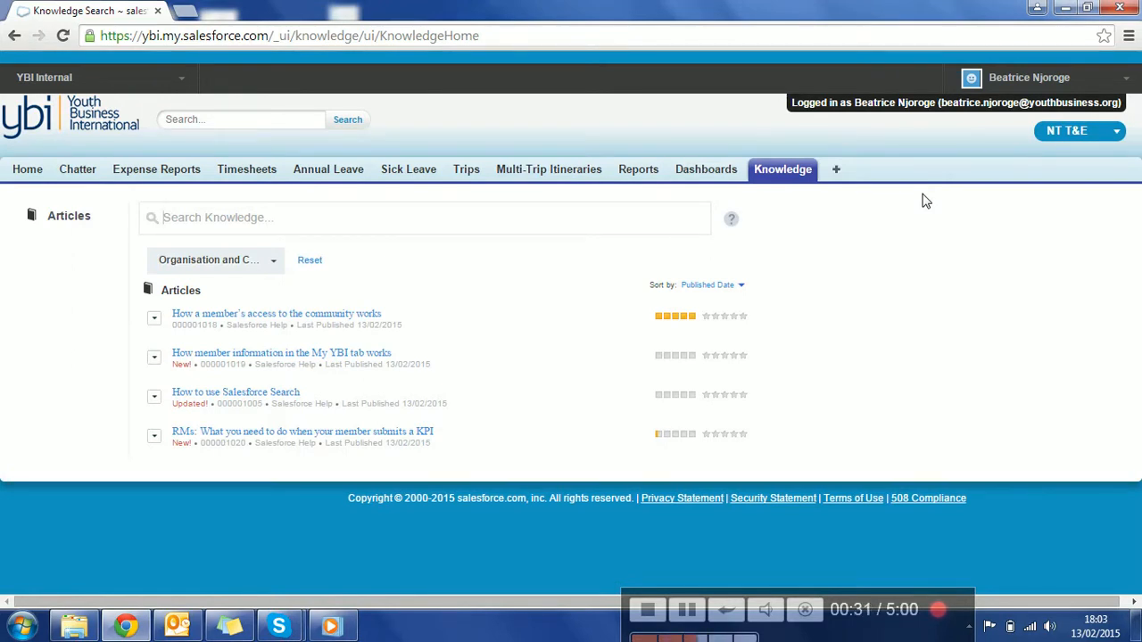
{"action": "mouse_move", "coordinate": [574, 333]}
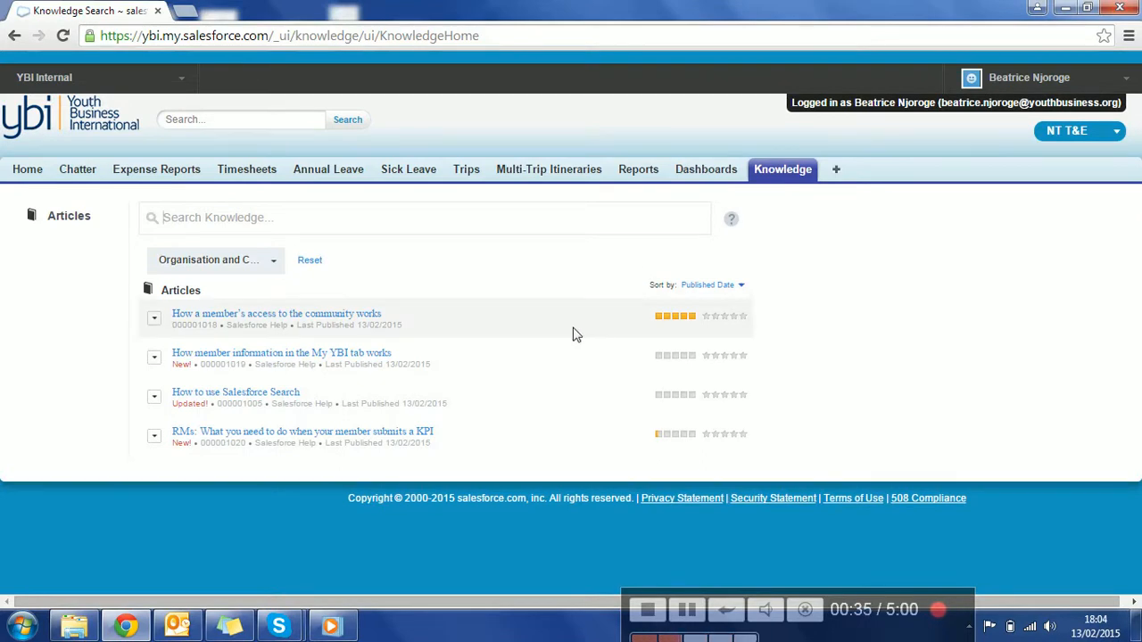
{"action": "mouse_move", "coordinate": [828, 189]}
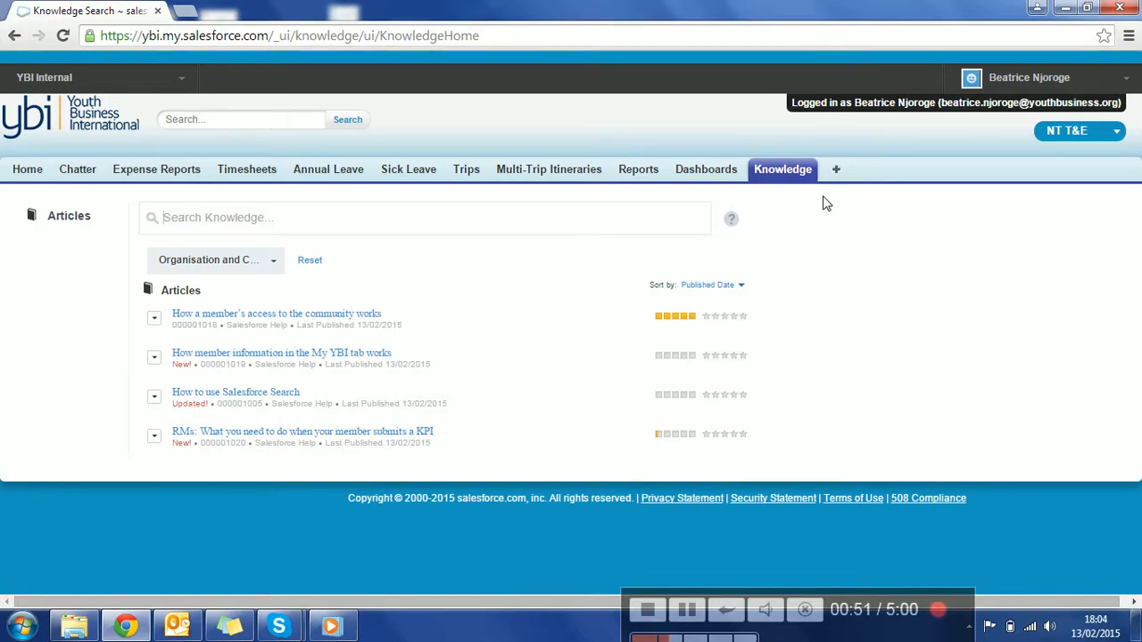
{"action": "mouse_move", "coordinate": [271, 271]}
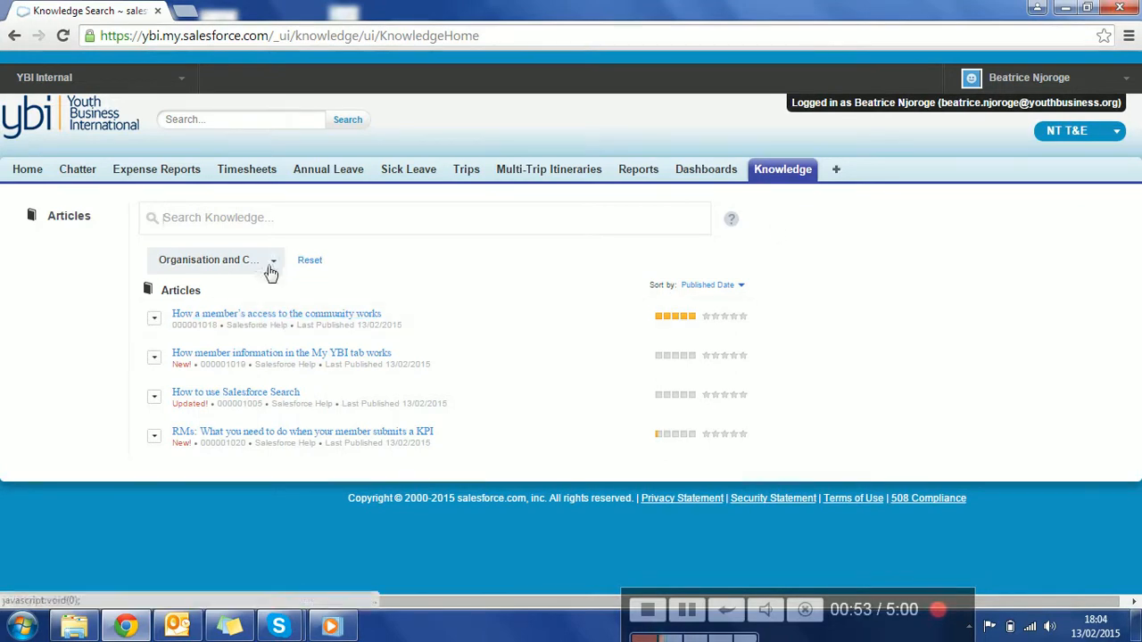
Step: Filter Knowledge articles to the YBI Network Team category and browse the list
{"action": "left_click", "coordinate": [214, 261]}
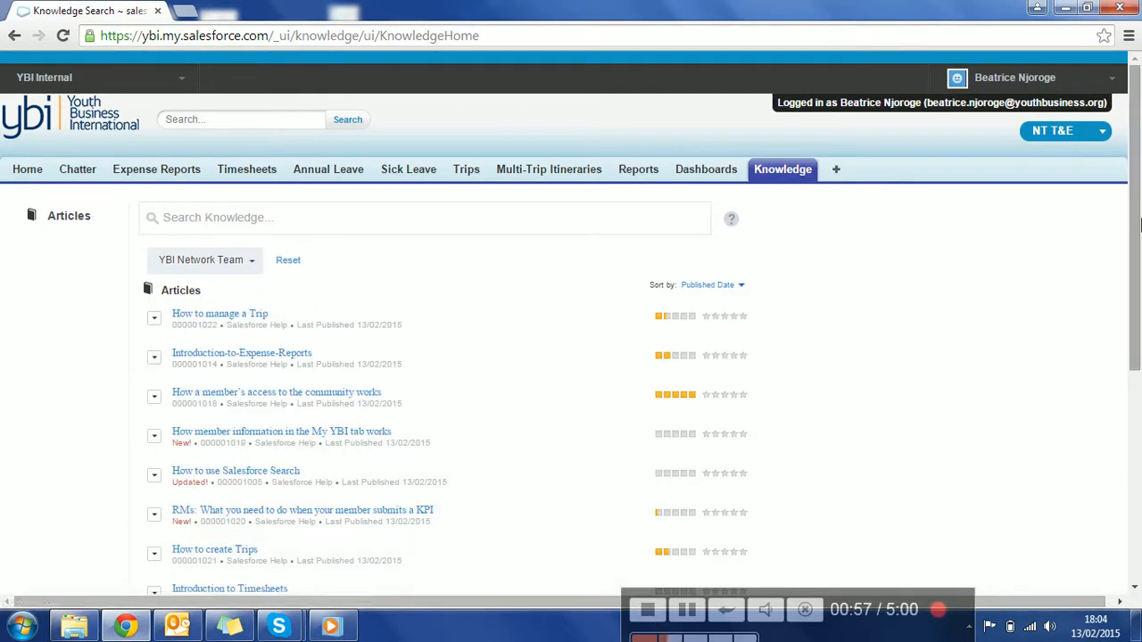
{"action": "scroll", "scroll_direction": "down", "scroll_amount": 3}
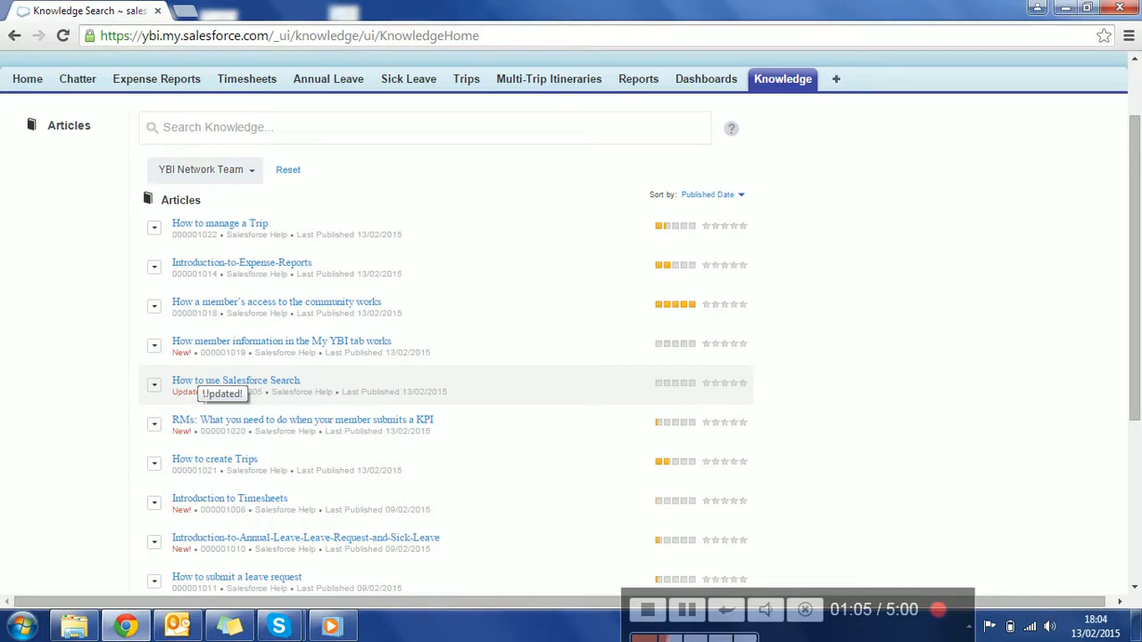
{"action": "mouse_move", "coordinate": [1116, 128]}
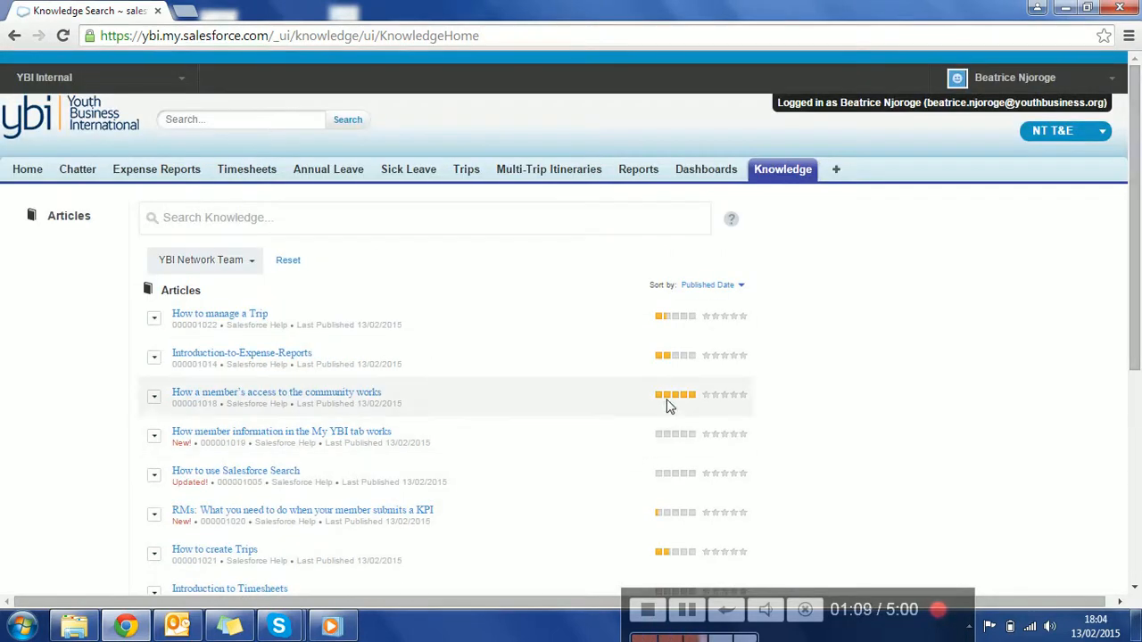
{"action": "mouse_move", "coordinate": [705, 394]}
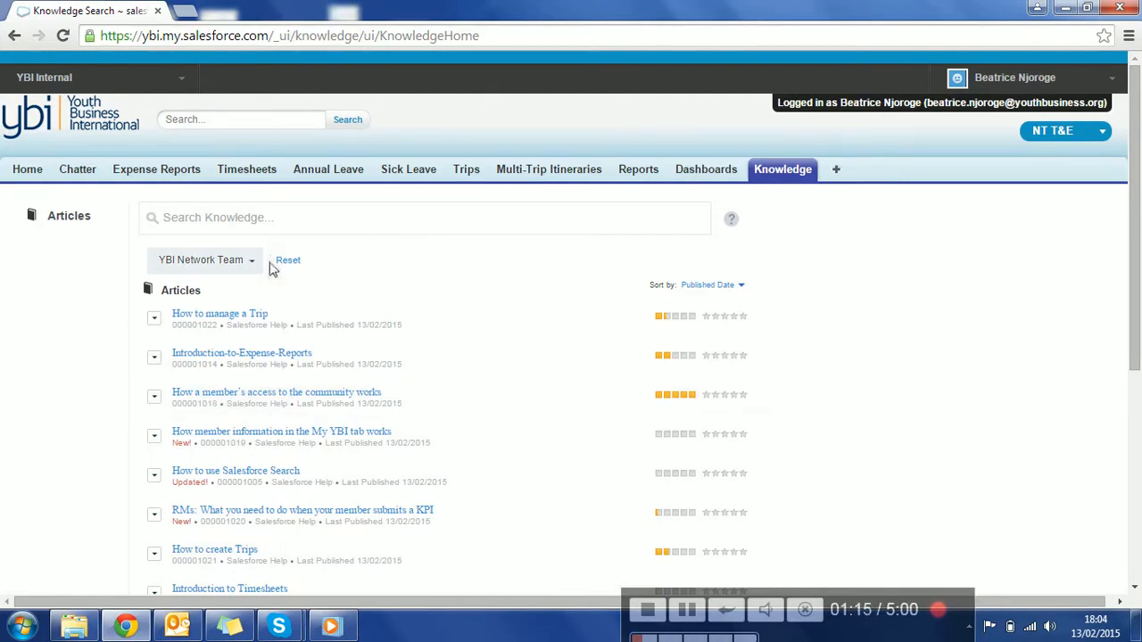
Step: Filter Knowledge articles to the Organisation and Contacts category
{"action": "left_click", "coordinate": [205, 260]}
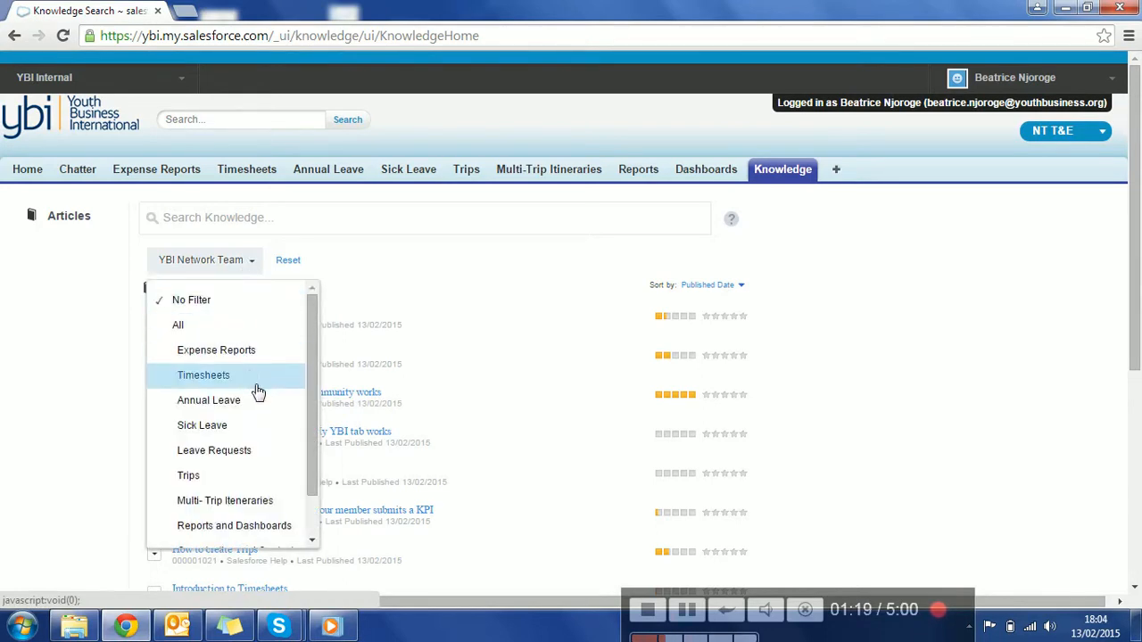
{"action": "mouse_move", "coordinate": [286, 434]}
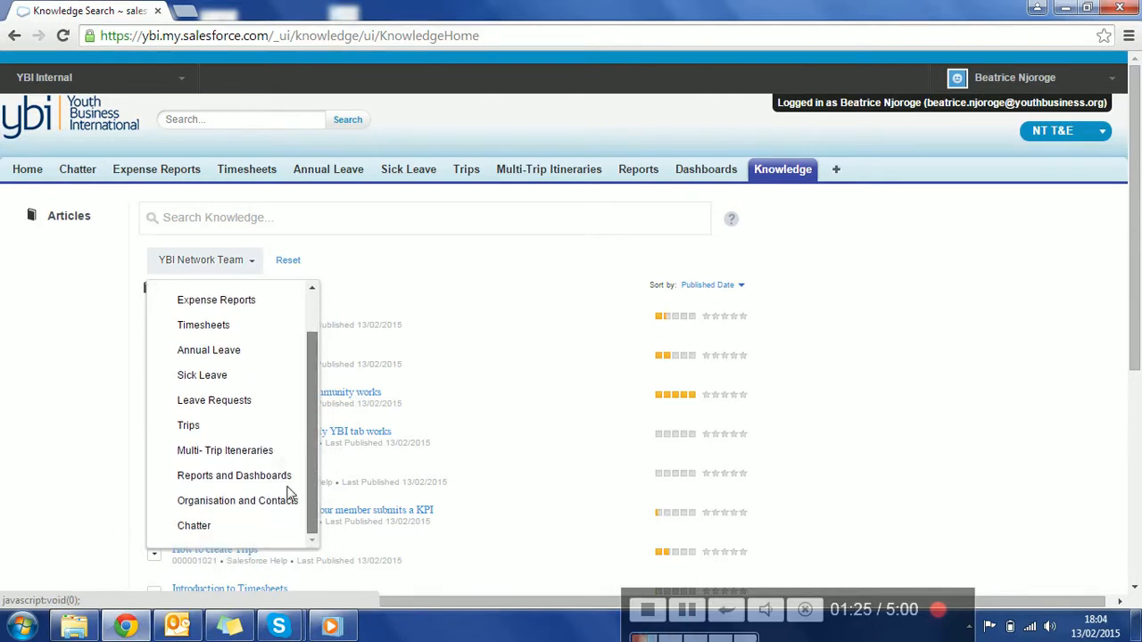
{"action": "left_click", "coordinate": [237, 500]}
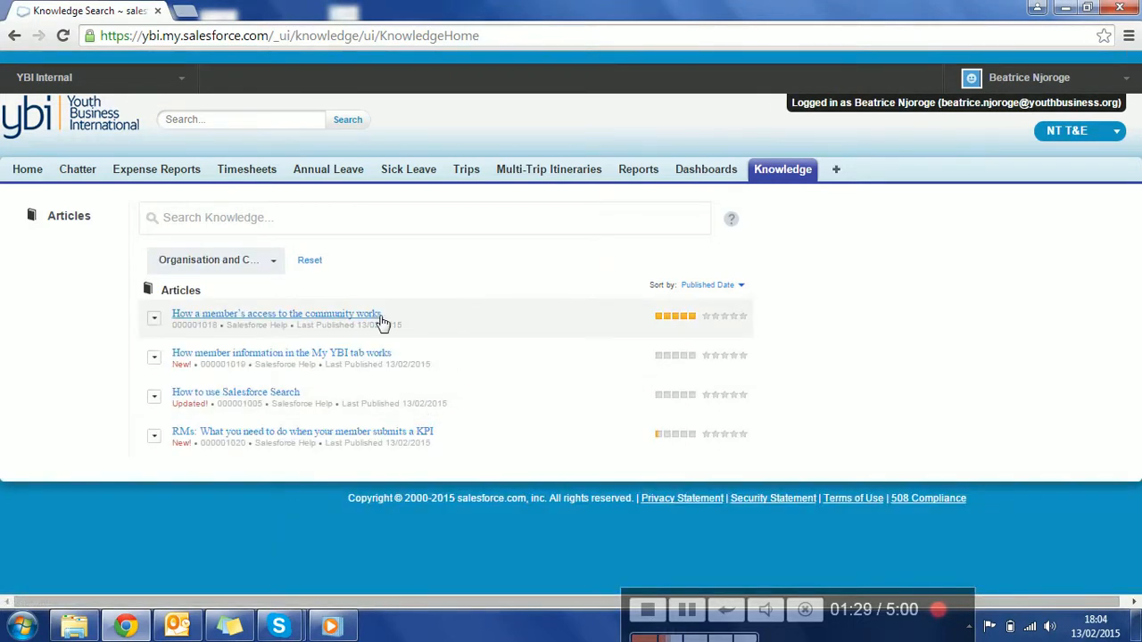
Step: Open the community-access article in a new browser tab and switch to it
{"action": "right_click", "coordinate": [276, 314]}
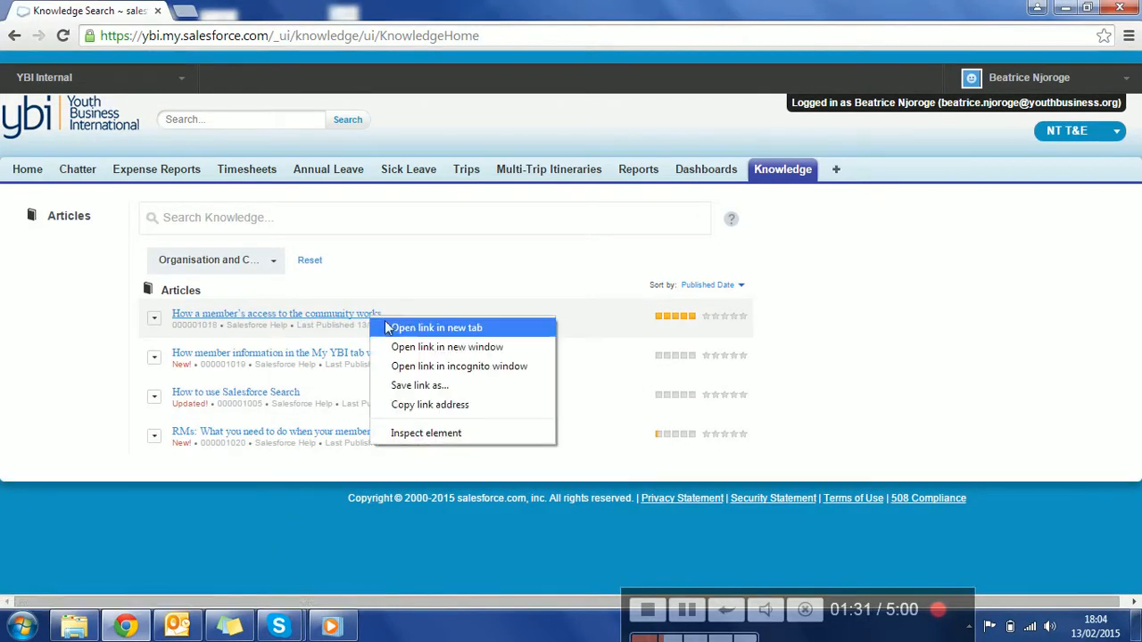
{"action": "left_click", "coordinate": [435, 328]}
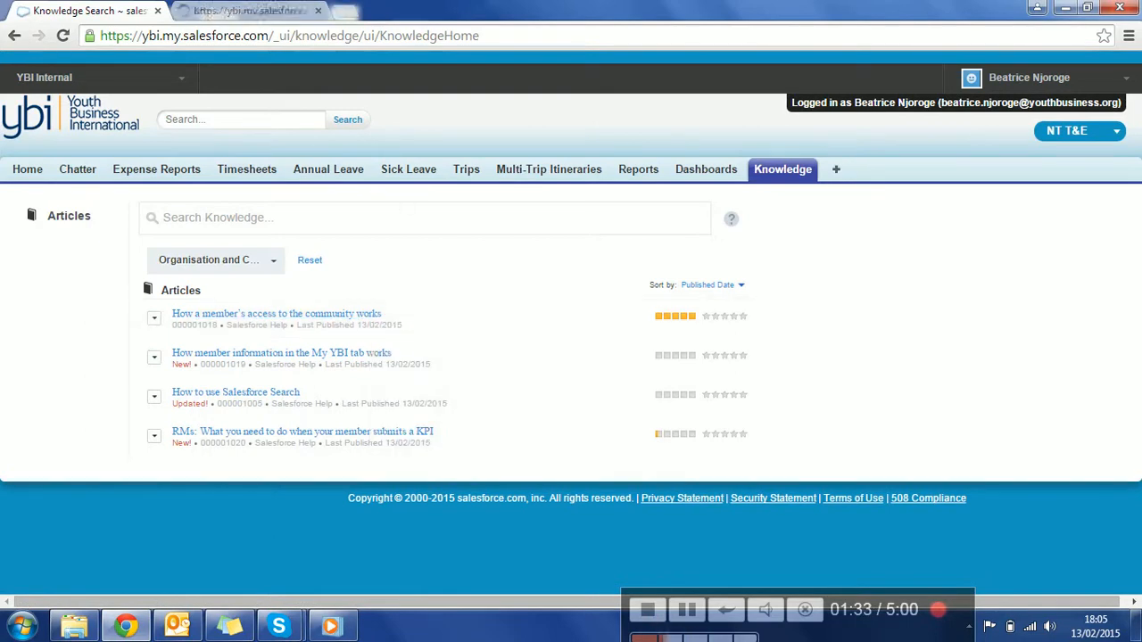
{"action": "left_click", "coordinate": [276, 314]}
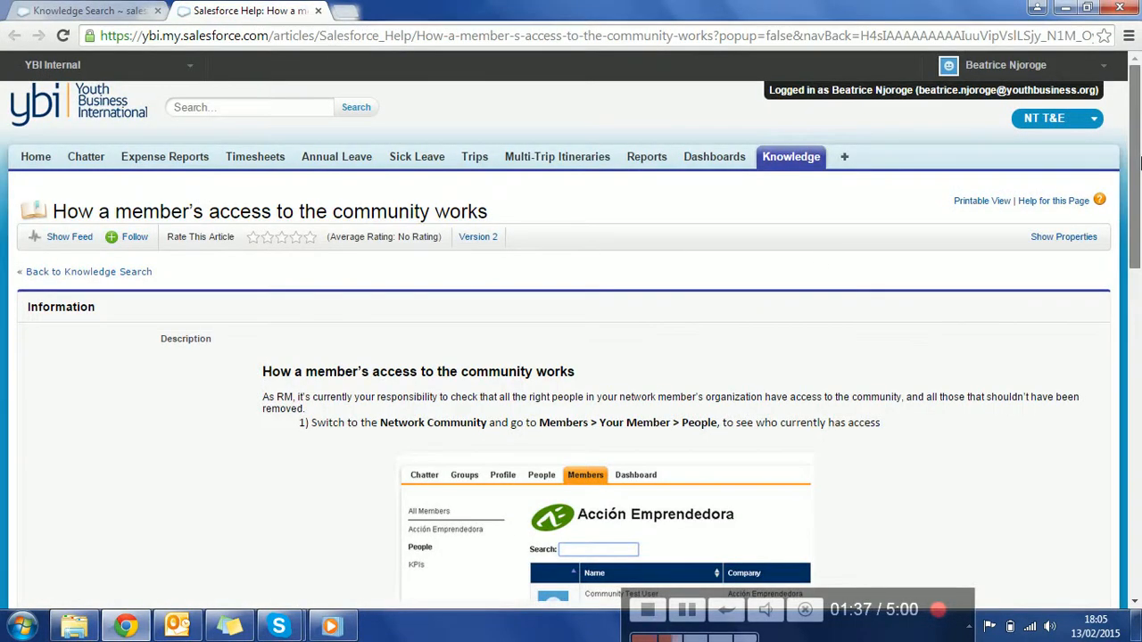
{"action": "scroll", "scroll_direction": "down", "scroll_amount": 3}
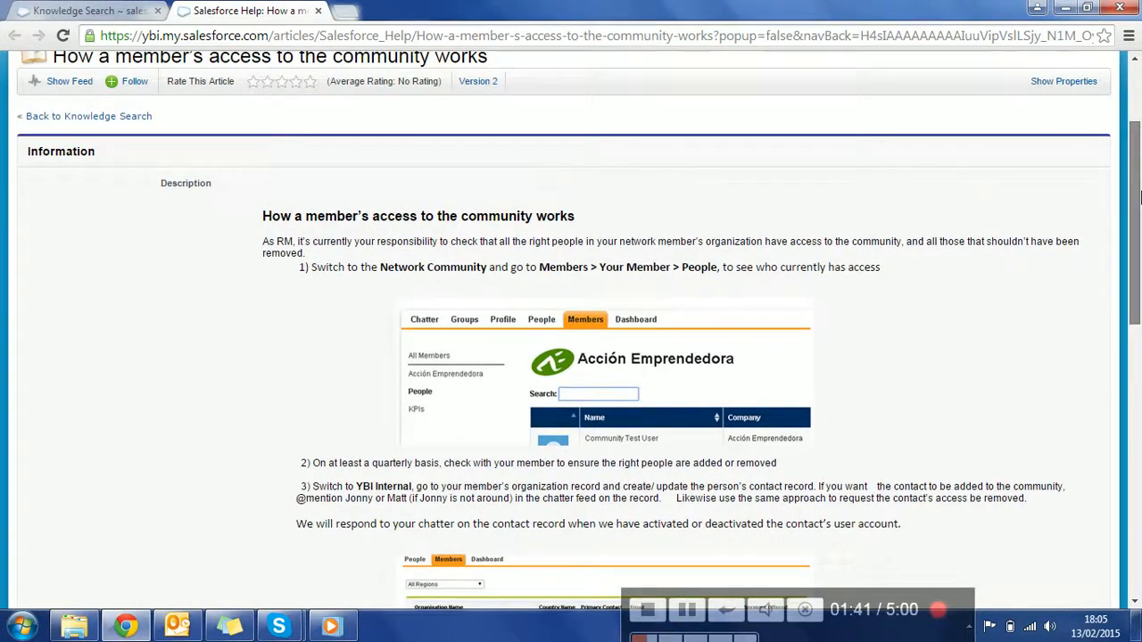
{"action": "scroll", "scroll_direction": "down", "scroll_amount": 3}
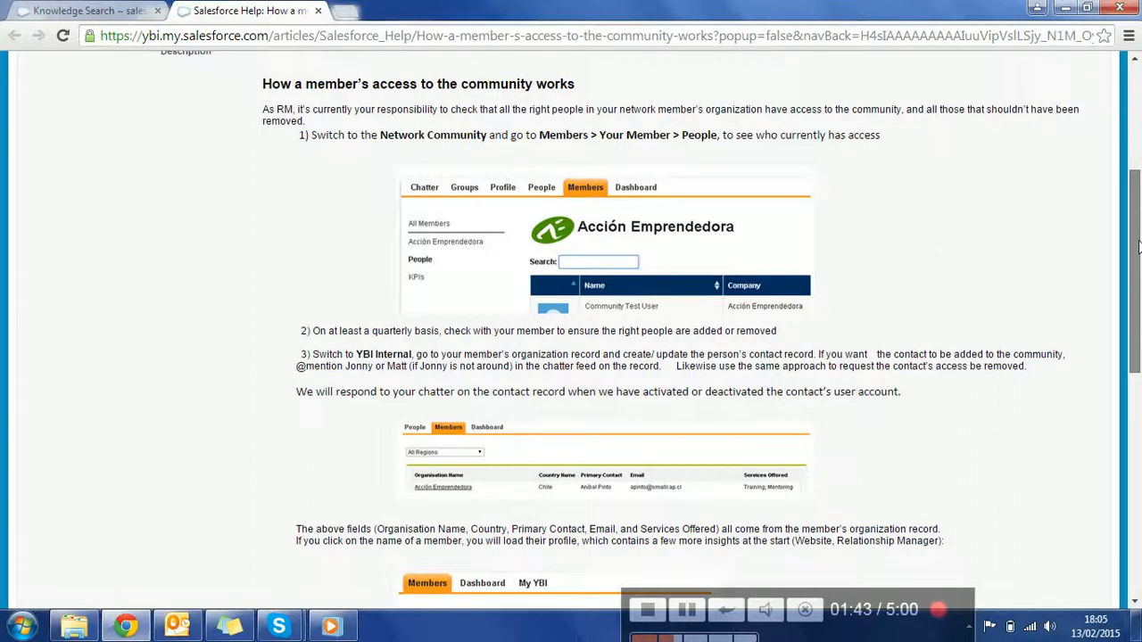
{"action": "scroll", "scroll_direction": "down", "scroll_amount": 3}
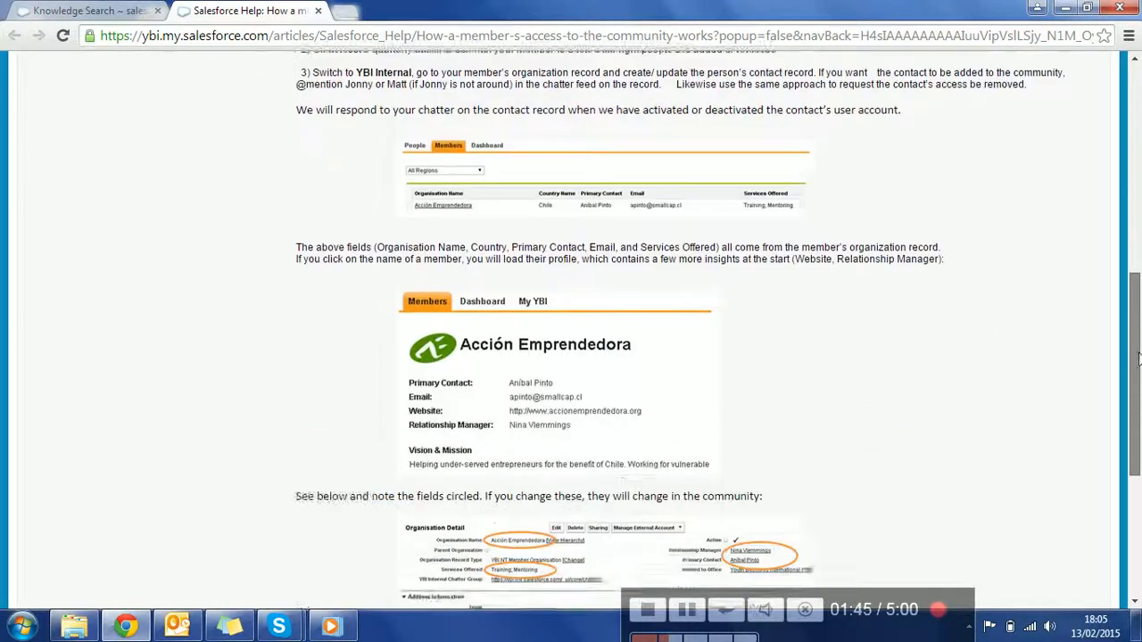
{"action": "scroll", "scroll_direction": "up", "scroll_amount": 3}
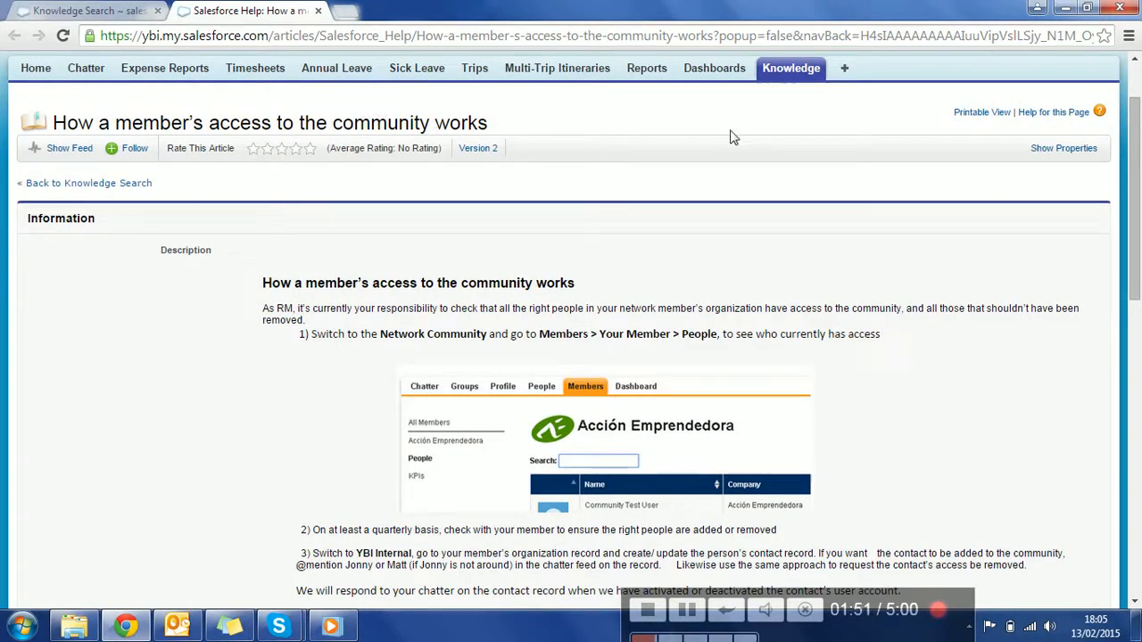
{"action": "mouse_move", "coordinate": [114, 189]}
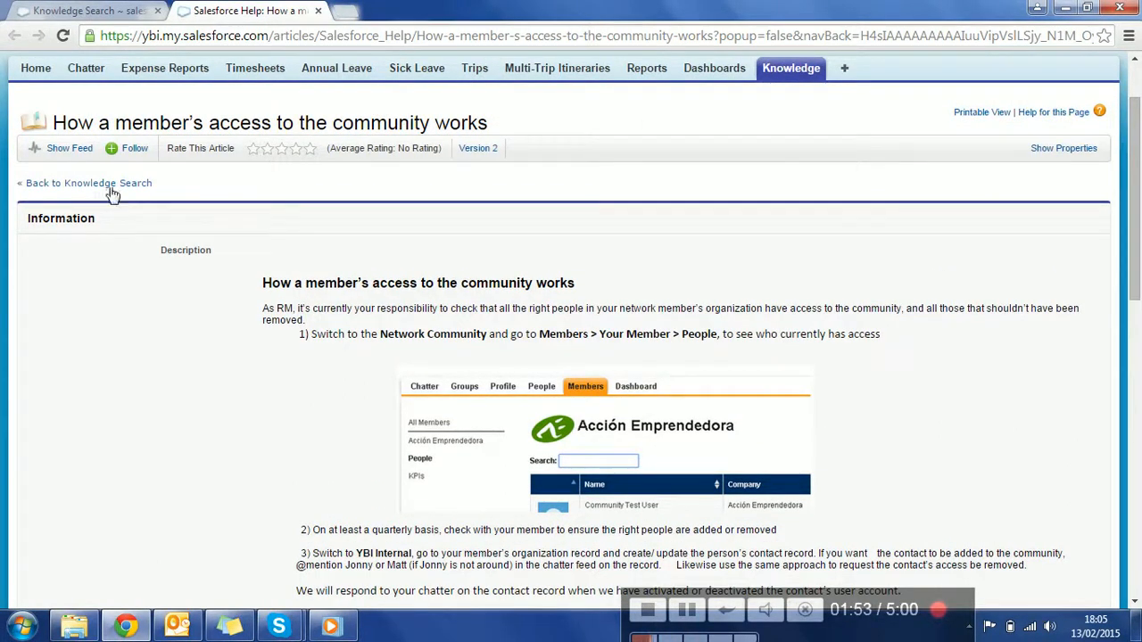
{"action": "mouse_move", "coordinate": [67, 148]}
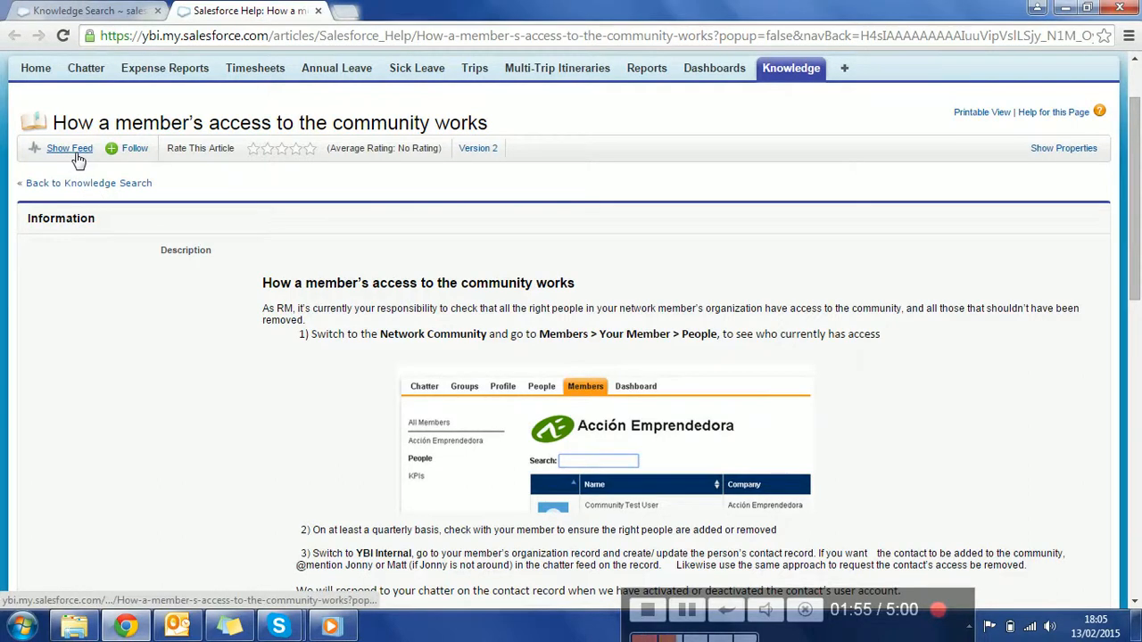
{"action": "left_click", "coordinate": [68, 148]}
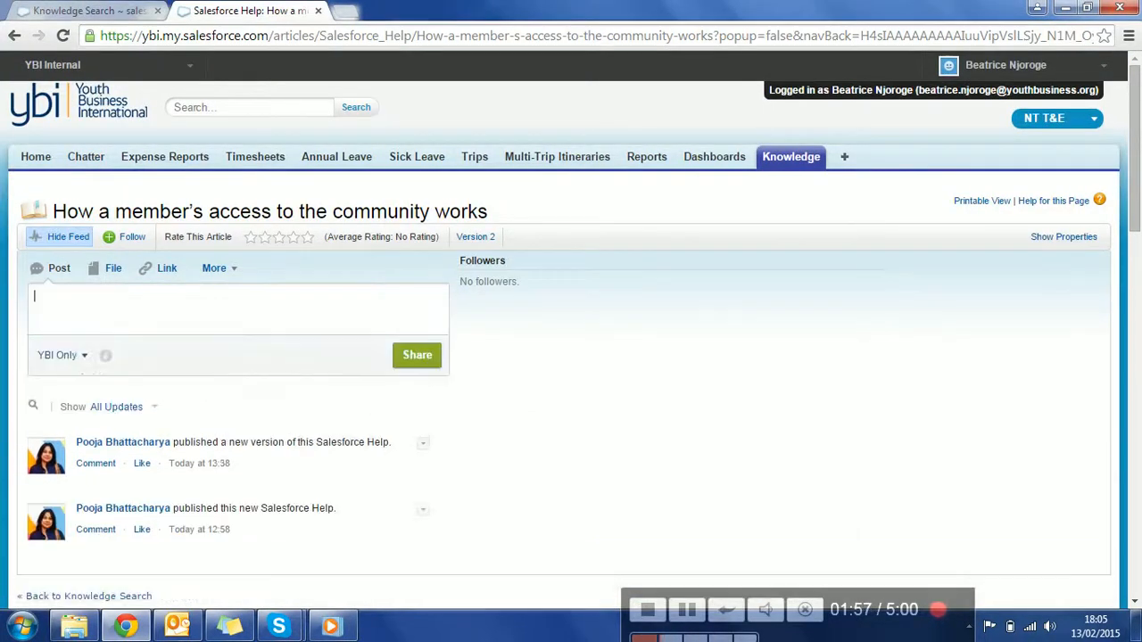
{"action": "type", "text": "@P"}
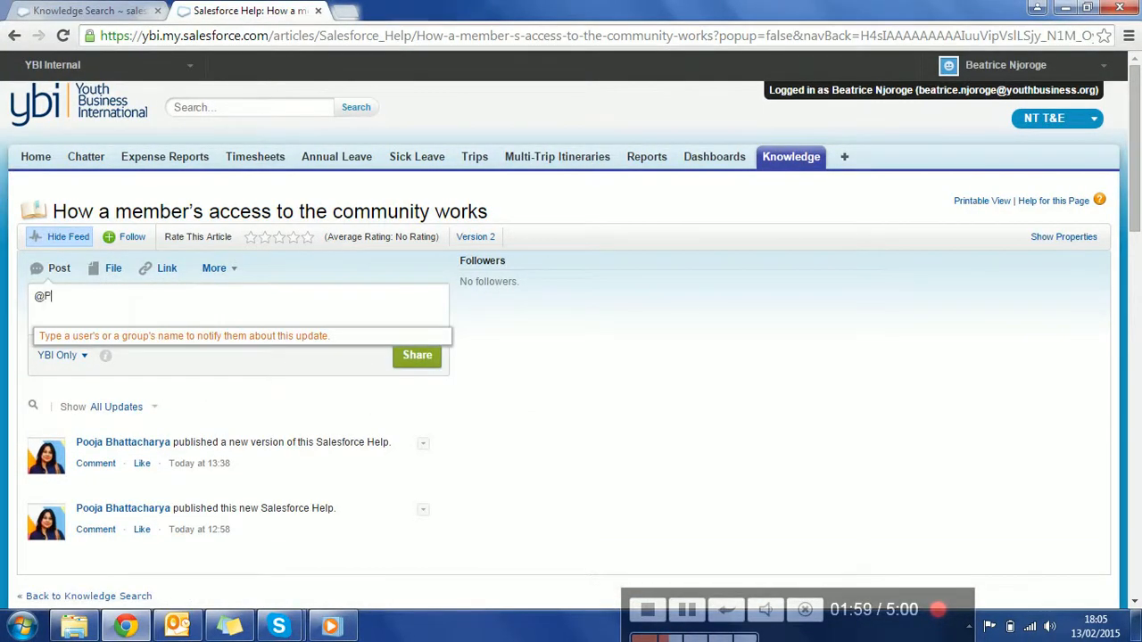
{"action": "type", "text": "ooja"}
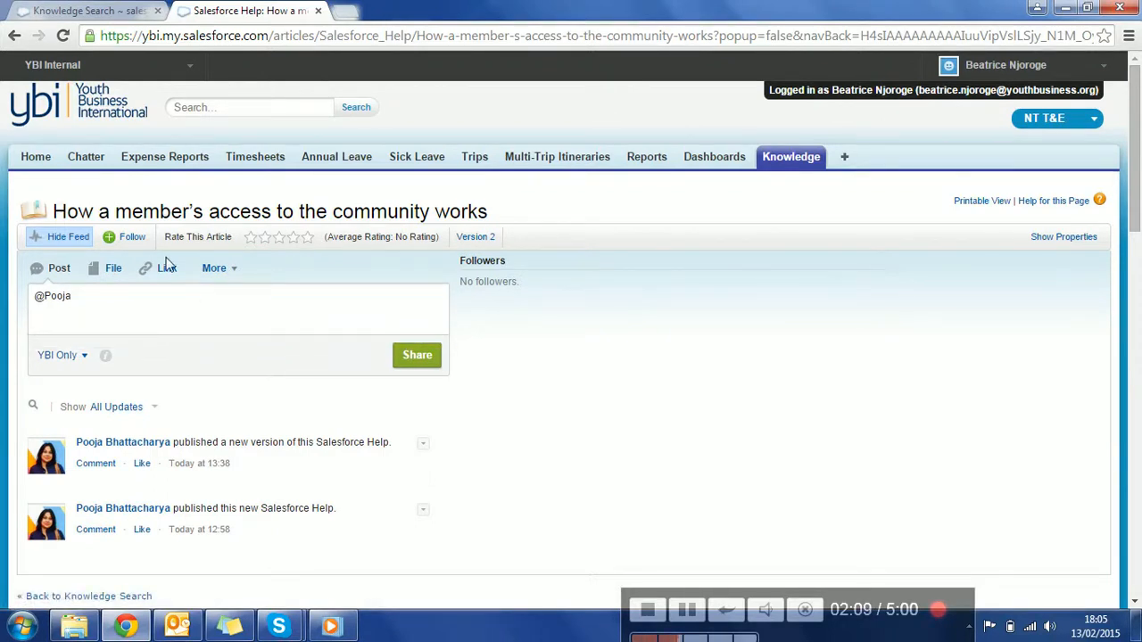
{"action": "left_click", "coordinate": [167, 268]}
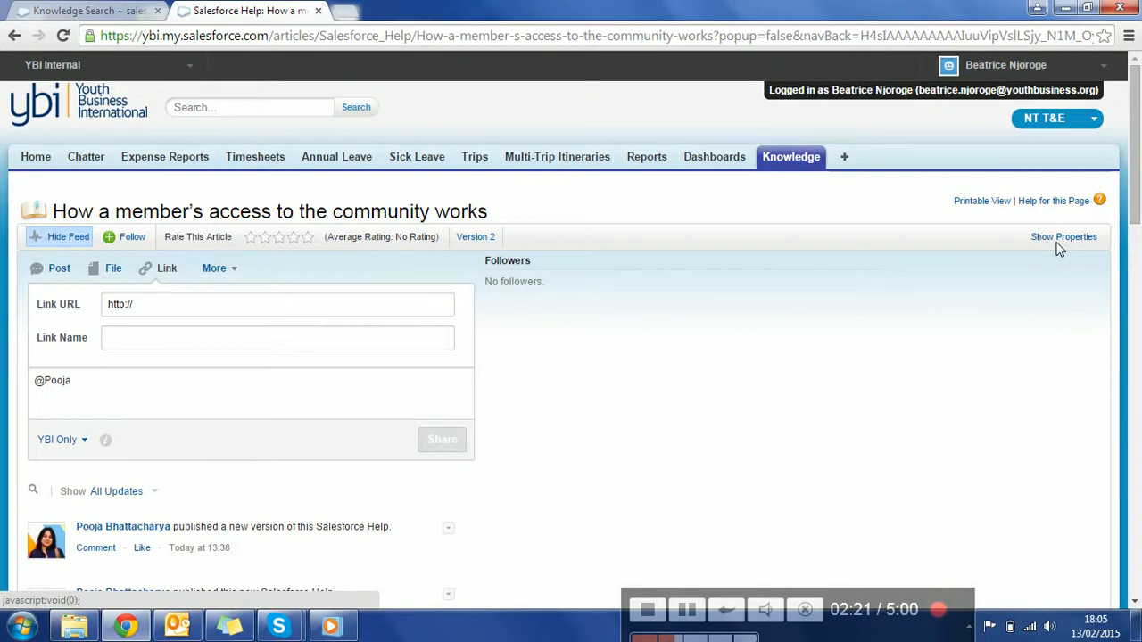
Step: Show the article's properties with publish dates, audience, channel and article number
{"action": "left_click", "coordinate": [1063, 235]}
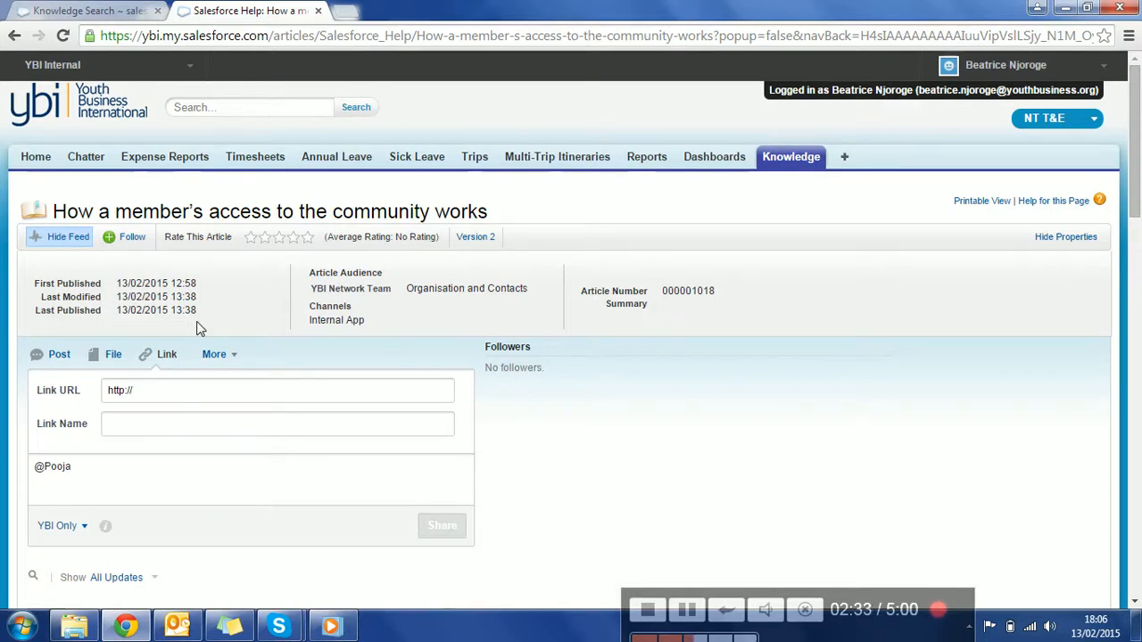
{"action": "mouse_move", "coordinate": [790, 157]}
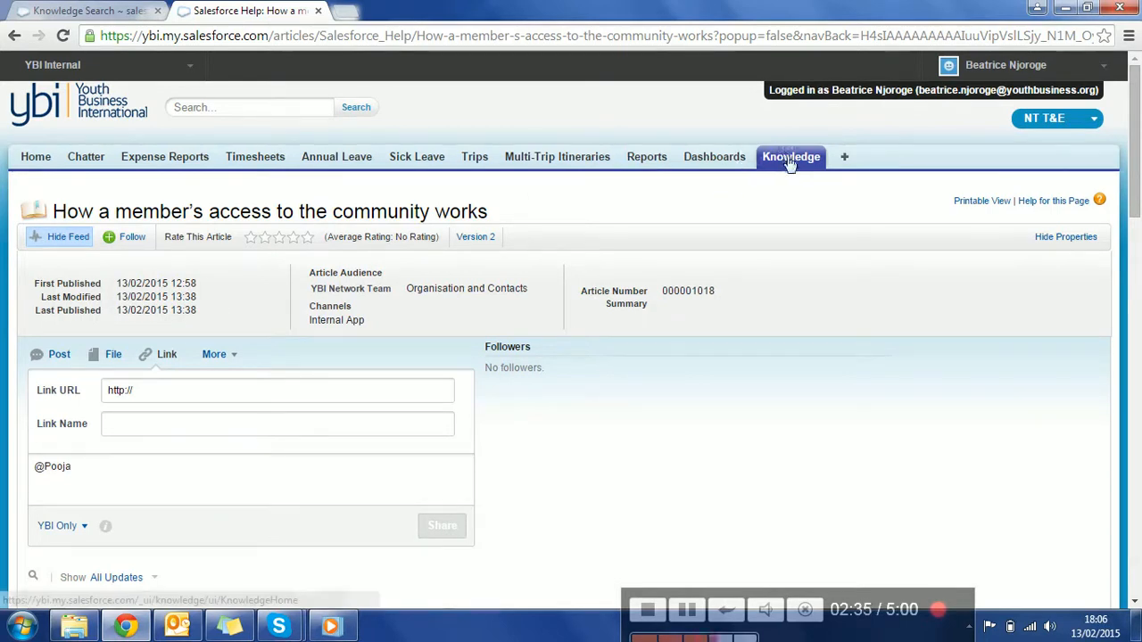
Step: Return to Knowledge home filtered to YBI Network Team and browse the article list
{"action": "left_click", "coordinate": [790, 157]}
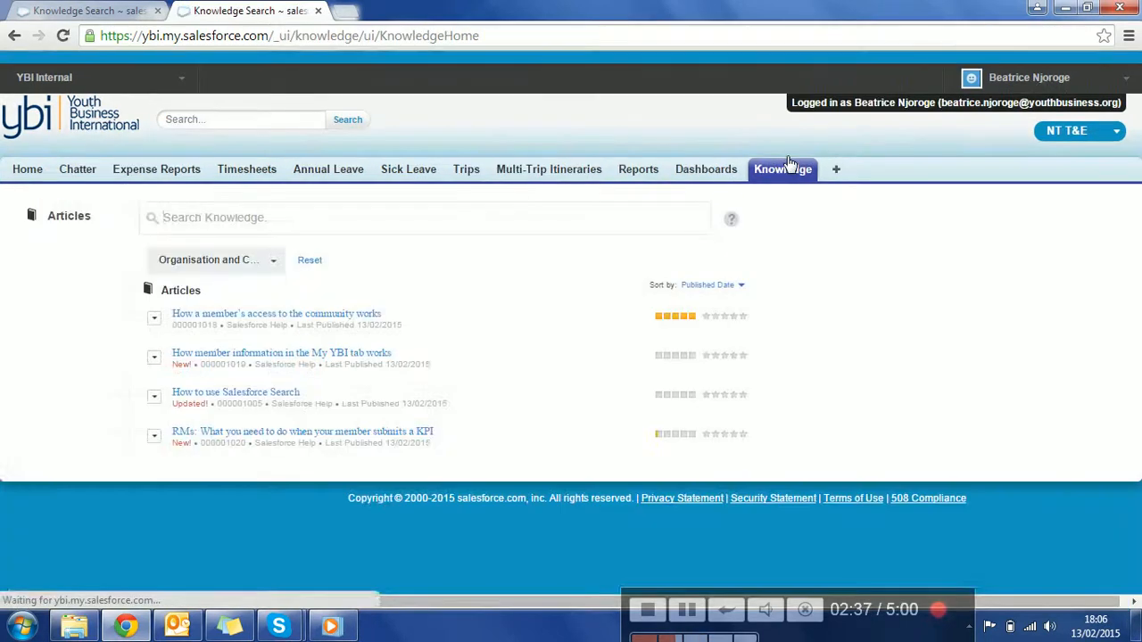
{"action": "mouse_move", "coordinate": [977, 194]}
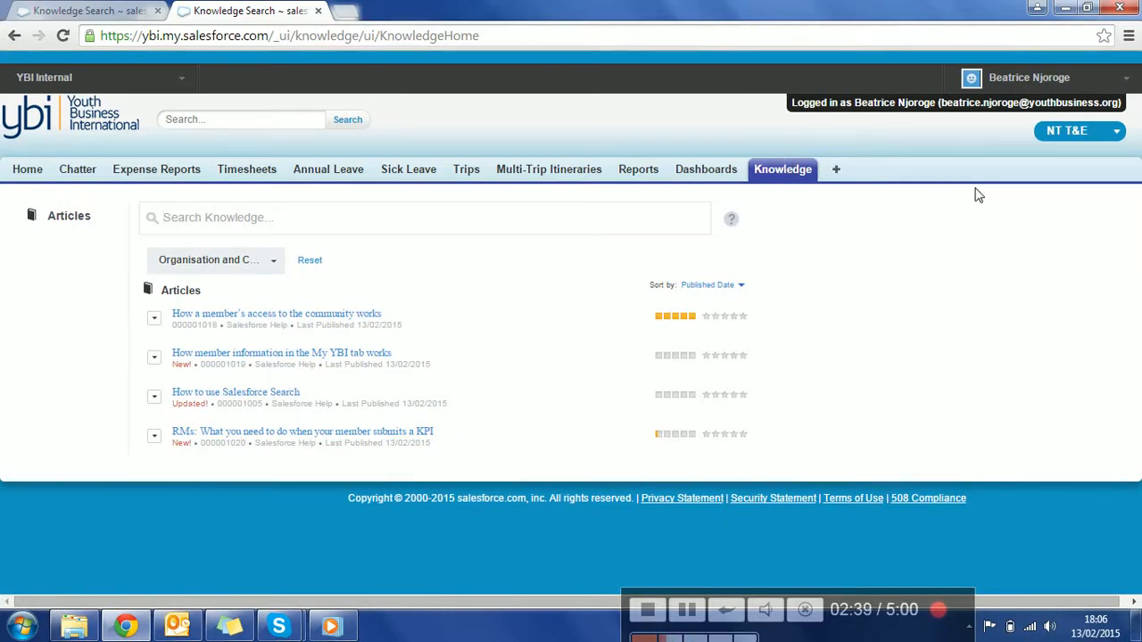
{"action": "mouse_move", "coordinate": [214, 264]}
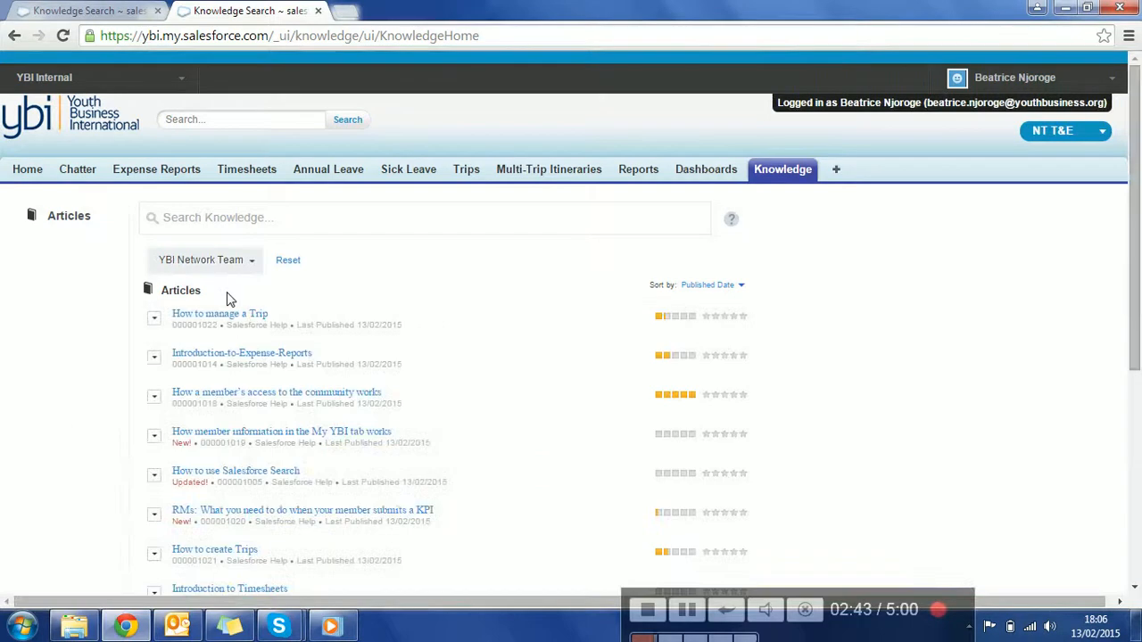
{"action": "scroll", "scroll_direction": "down", "scroll_amount": 3}
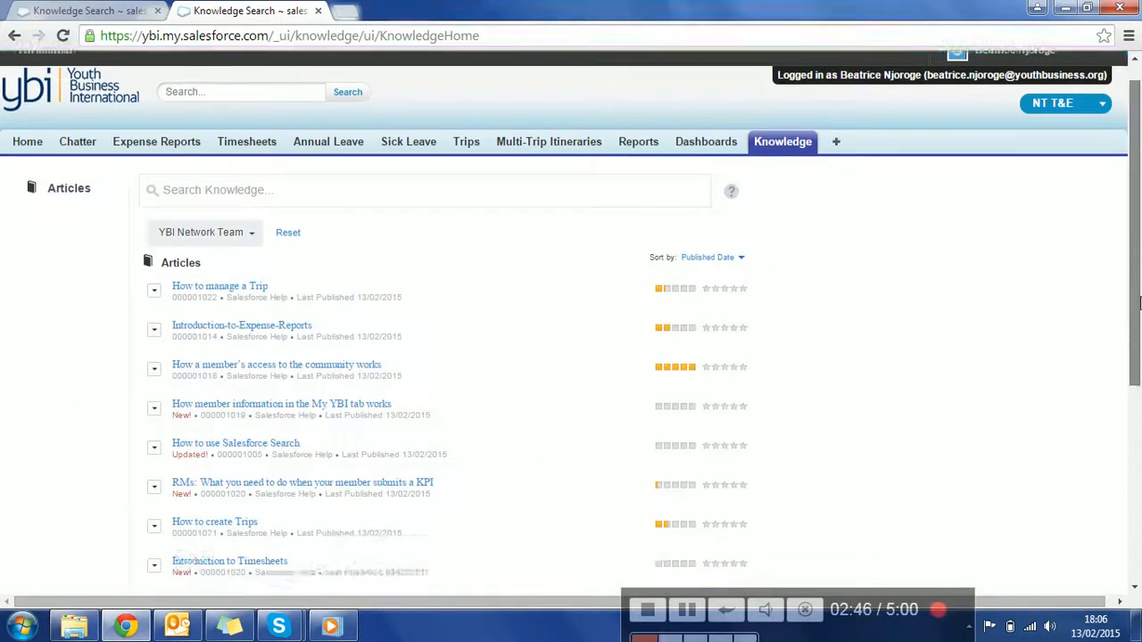
{"action": "scroll", "scroll_direction": "down", "scroll_amount": 3}
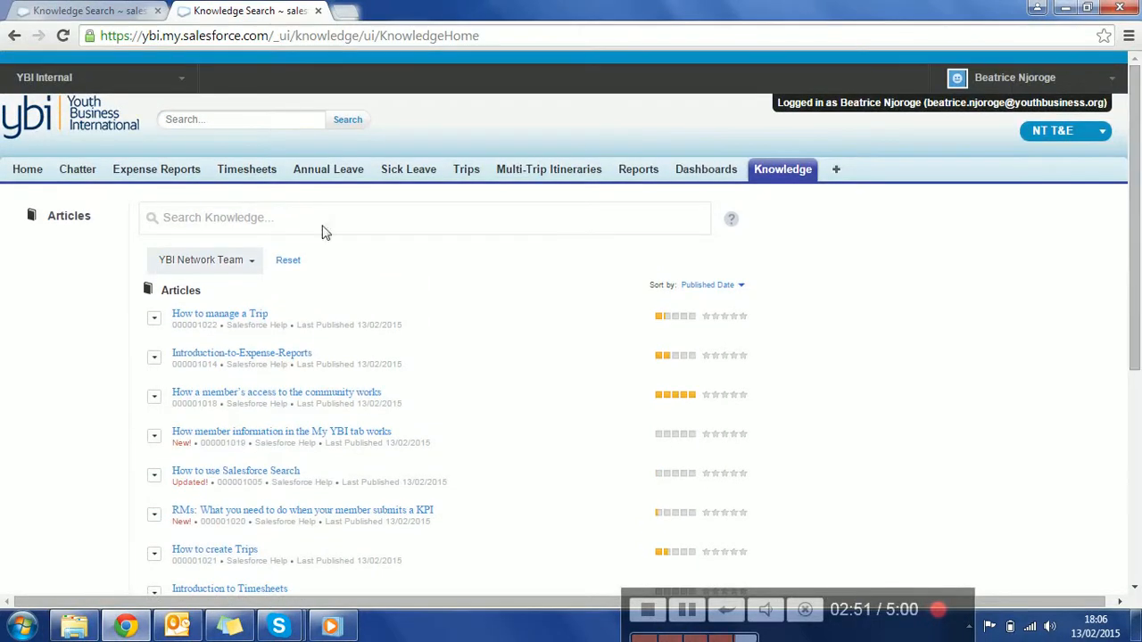
{"action": "mouse_move", "coordinate": [781, 169]}
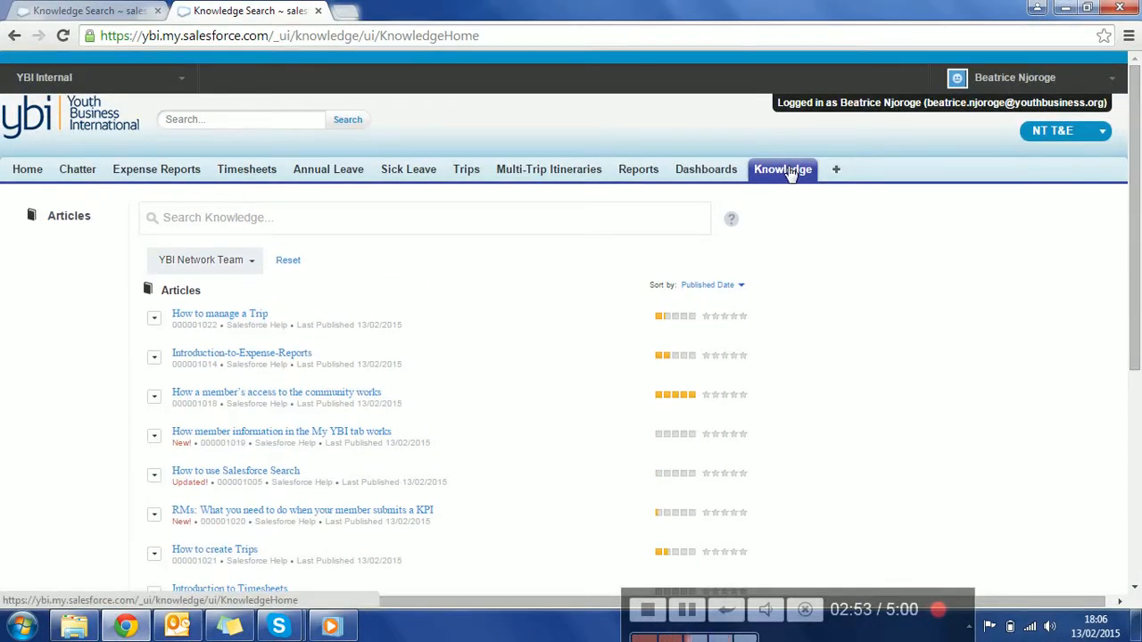
Step: From Home, search 'trips' globally so the How to create Trips article is suggested
{"action": "left_click", "coordinate": [29, 168]}
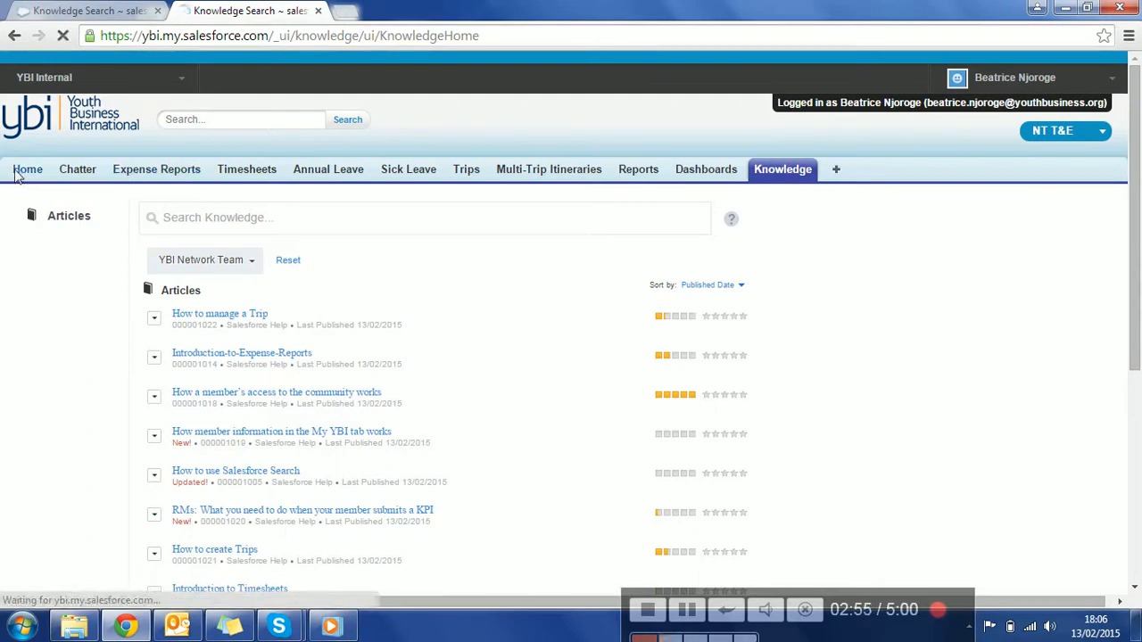
{"action": "left_click", "coordinate": [28, 167]}
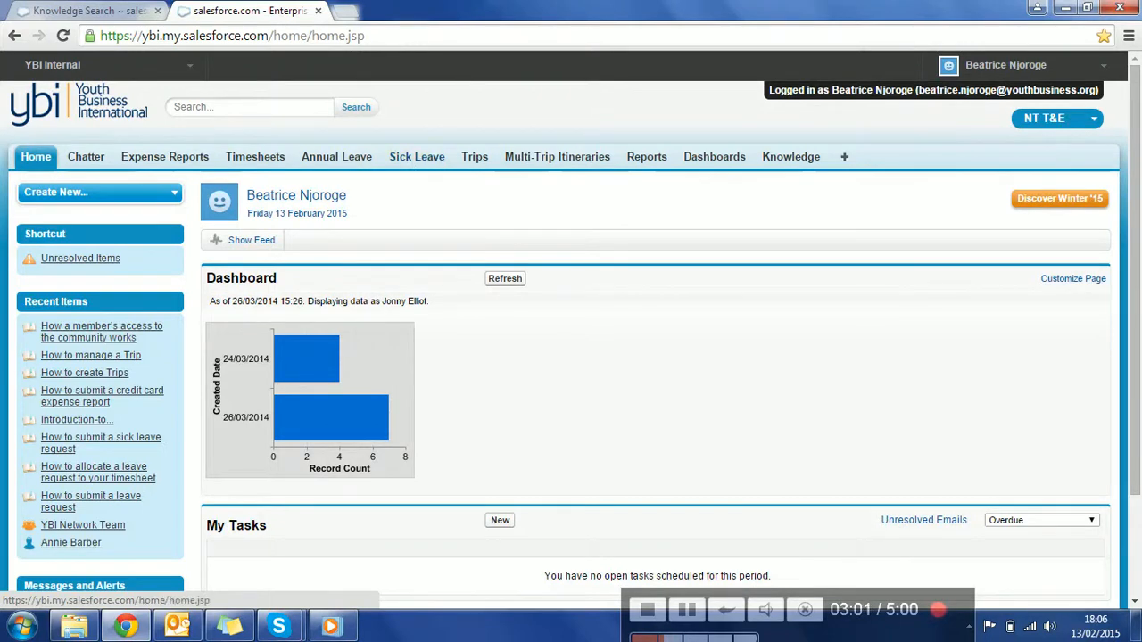
{"action": "left_click", "coordinate": [247, 107]}
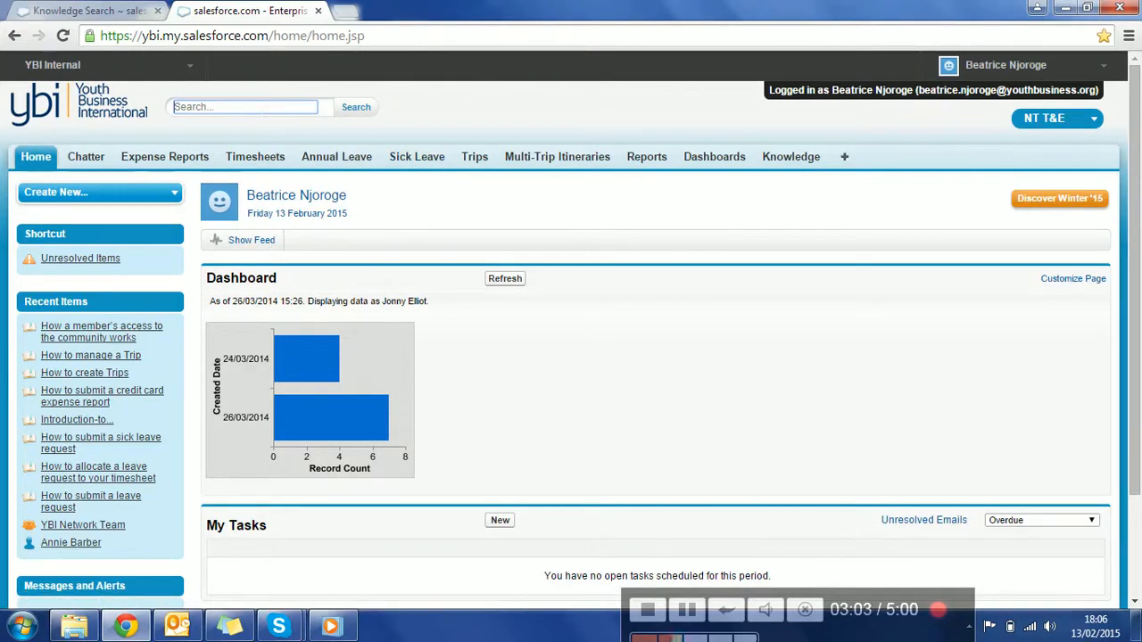
{"action": "type", "text": "sick"}
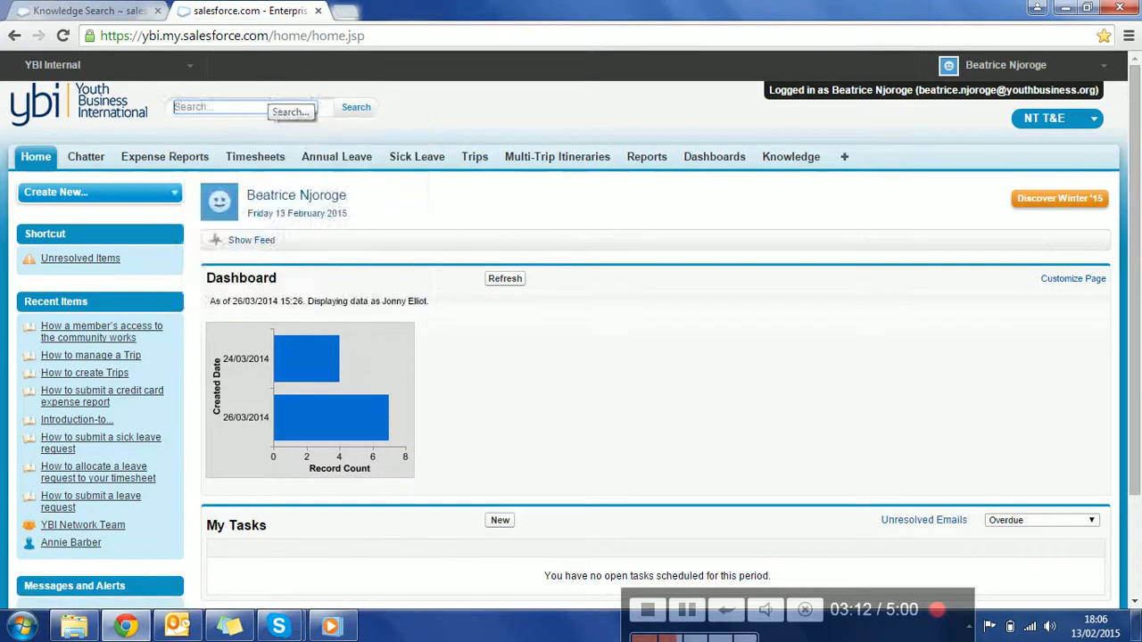
{"action": "type", "text": "trips"}
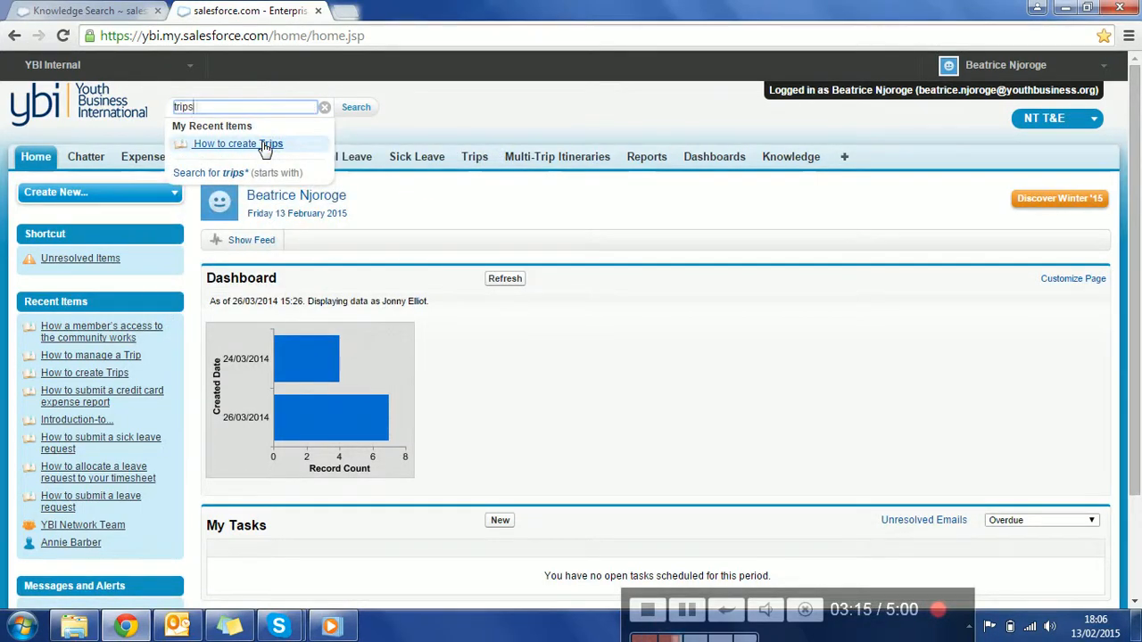
Step: Open the How to create Trips article and read down to its related articles
{"action": "left_click", "coordinate": [237, 142]}
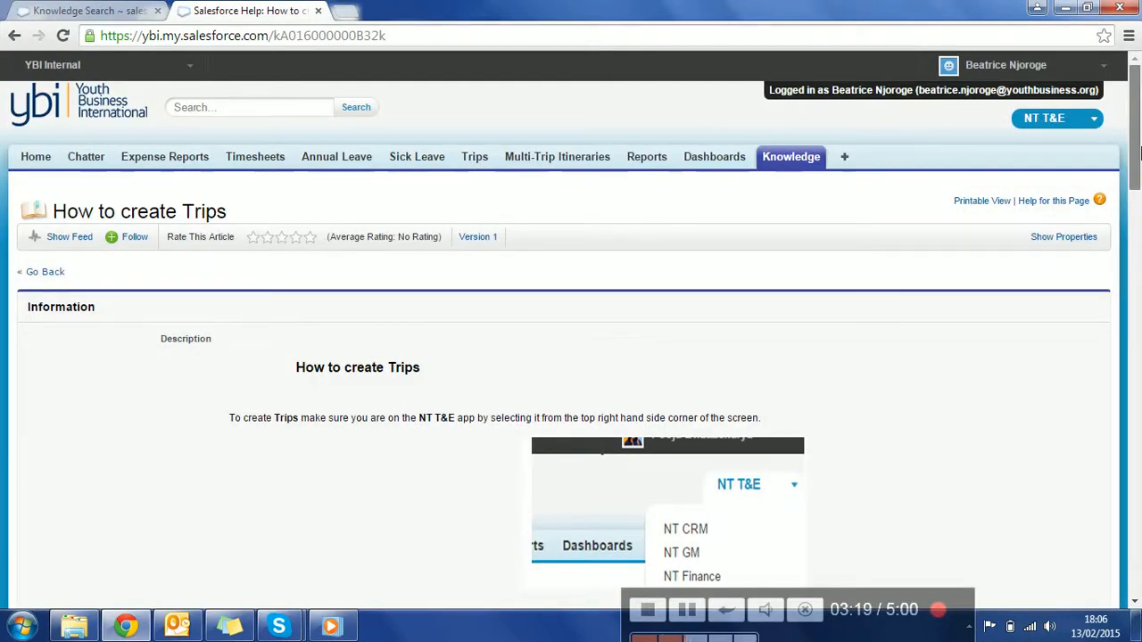
{"action": "scroll", "scroll_direction": "down", "scroll_amount": 3}
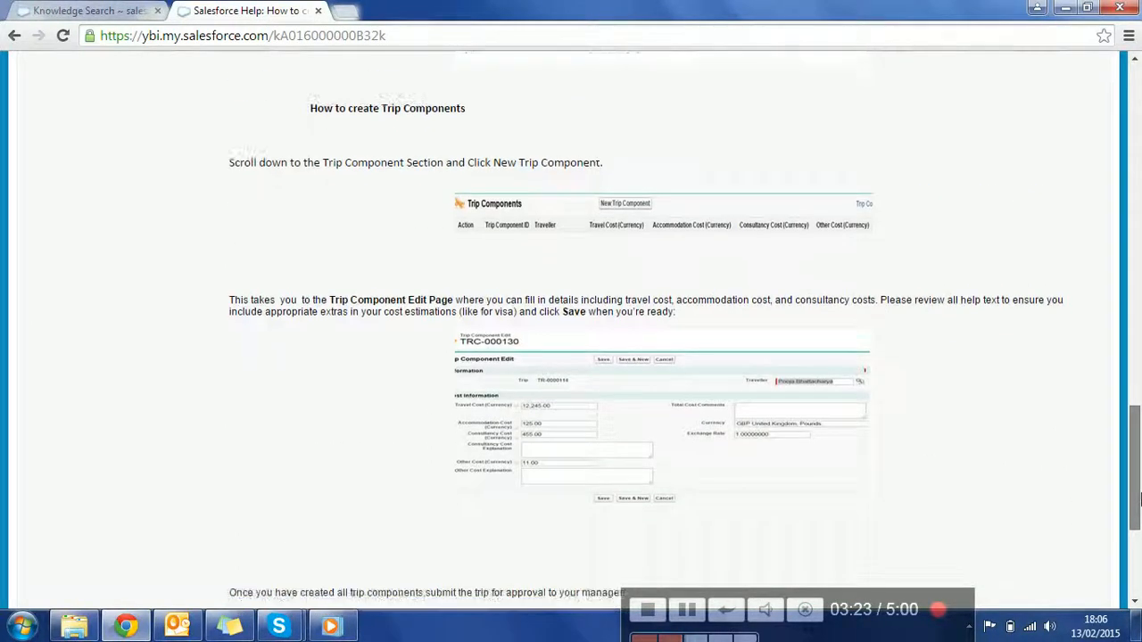
{"action": "scroll", "scroll_direction": "down", "scroll_amount": 3}
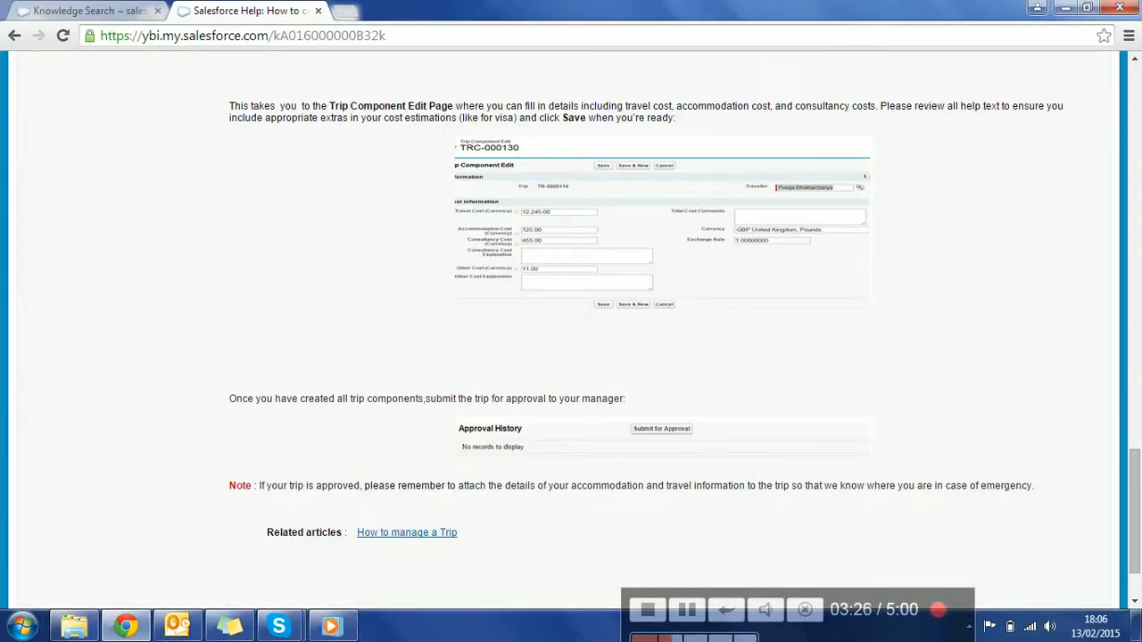
Step: Open the related How to manage a Trip article and read through it
{"action": "left_click", "coordinate": [406, 532]}
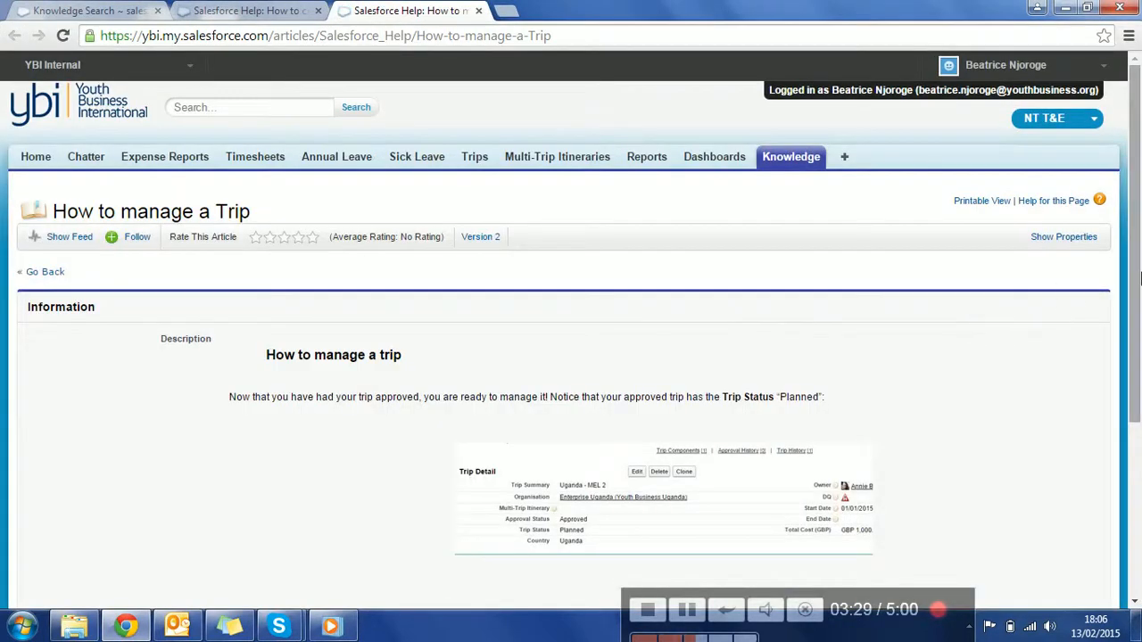
{"action": "scroll", "scroll_direction": "down", "scroll_amount": 3}
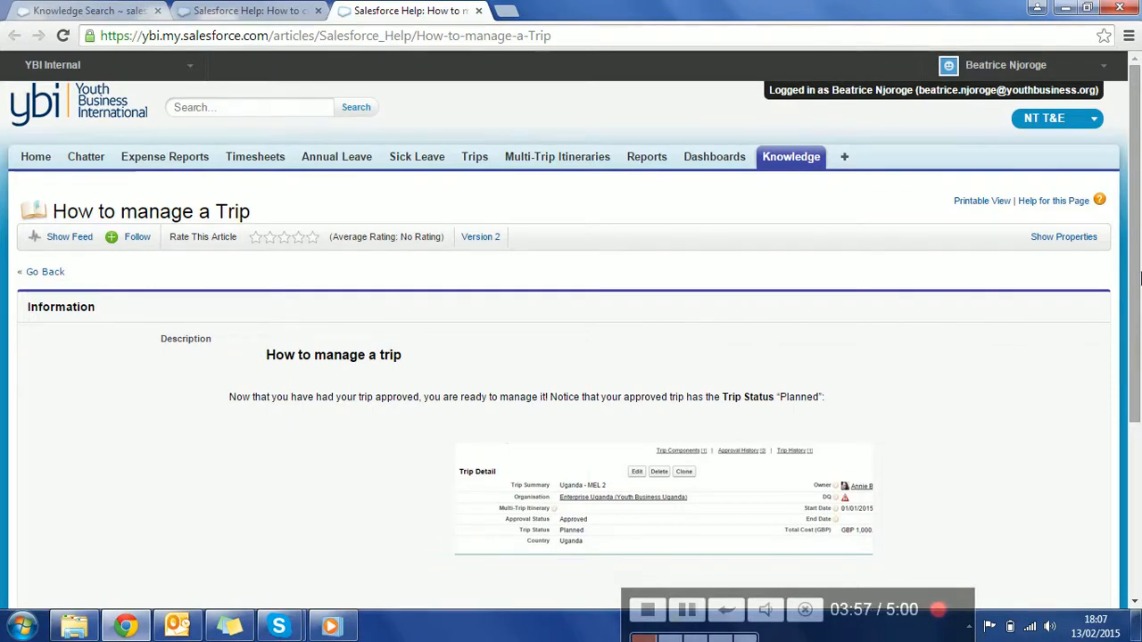
{"action": "mouse_move", "coordinate": [865, 353]}
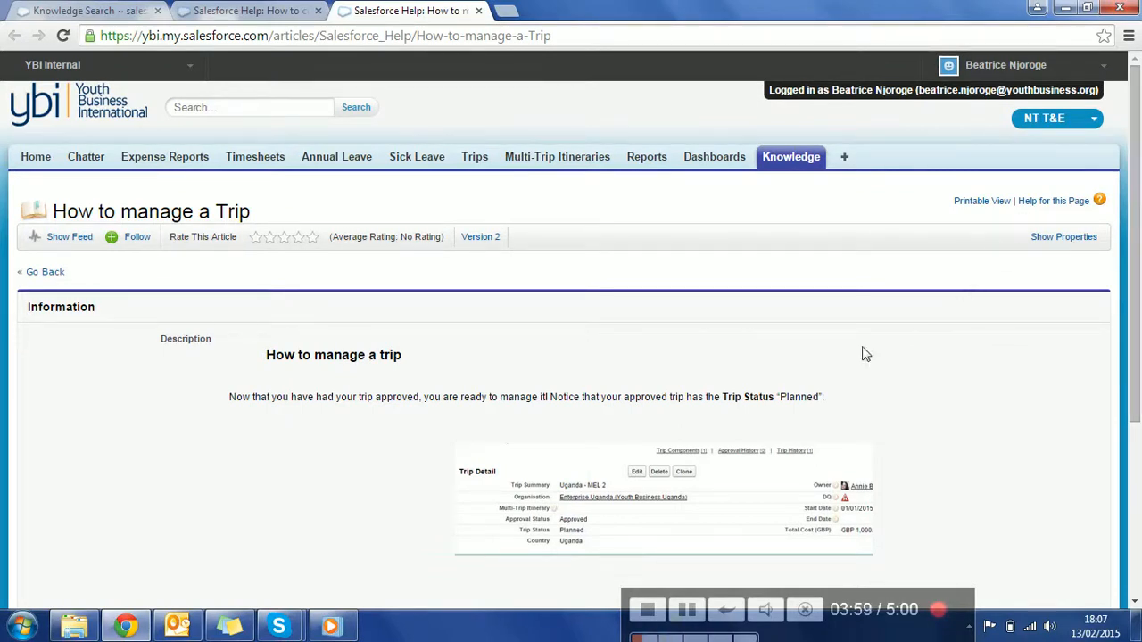